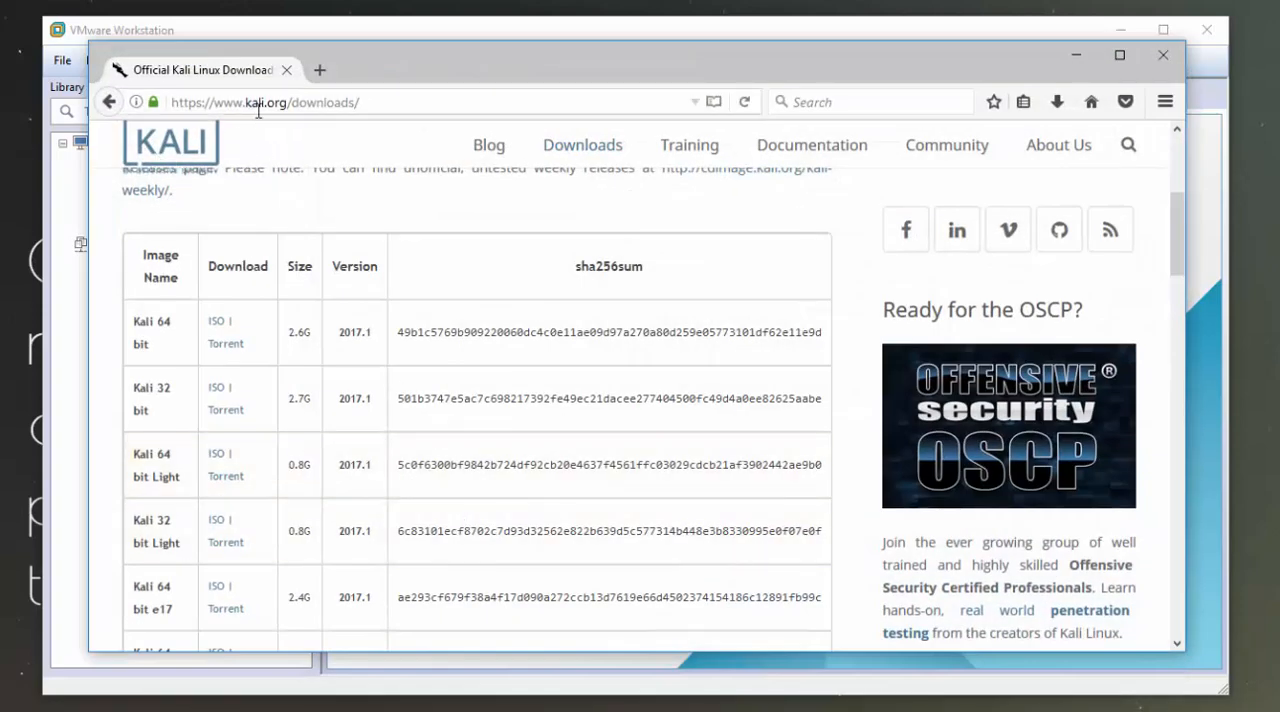
mouse_move(365, 124)
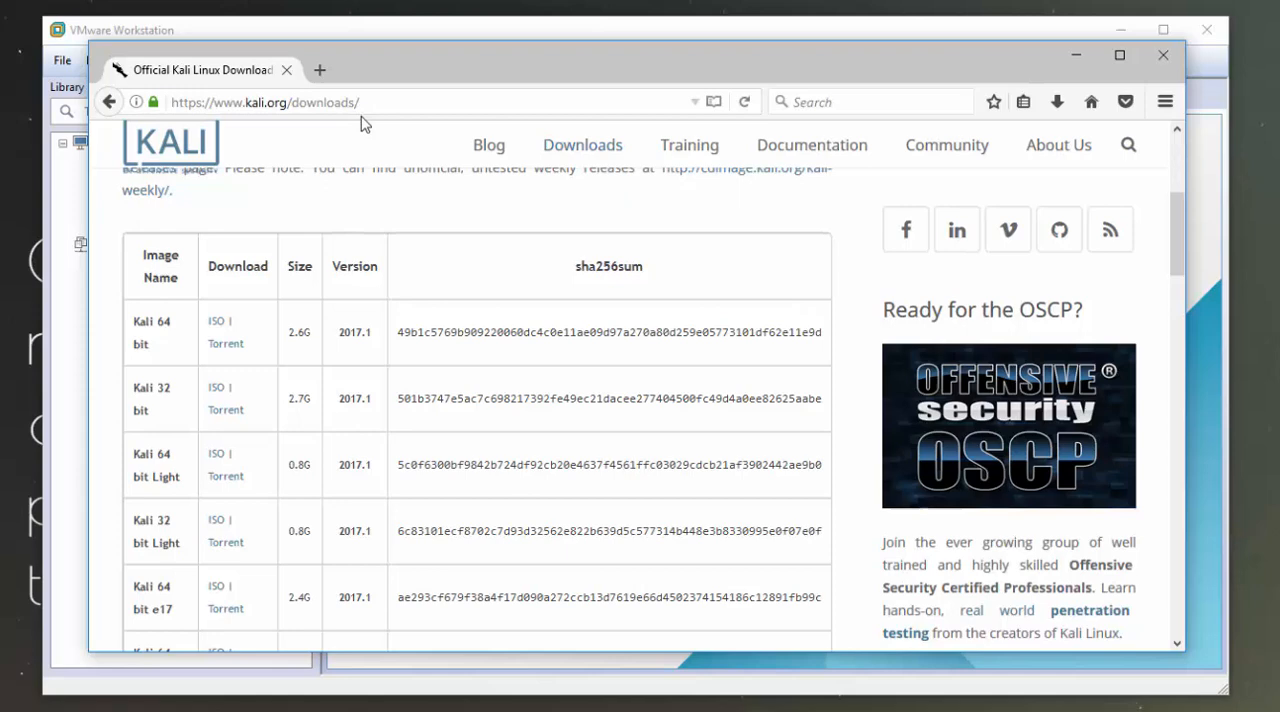
mouse_move(392, 292)
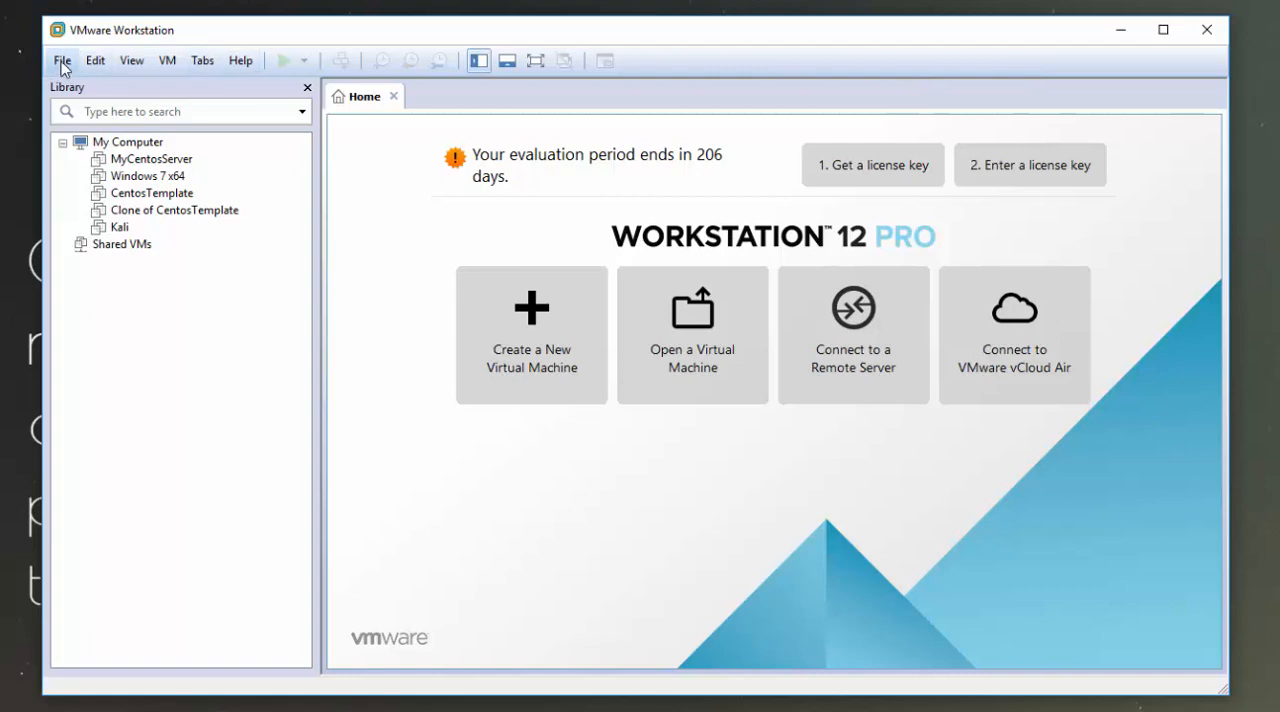
Step: Start a Typical new VM installing from the kali-linux-2017.1-i386.iso disc image
click(531, 335)
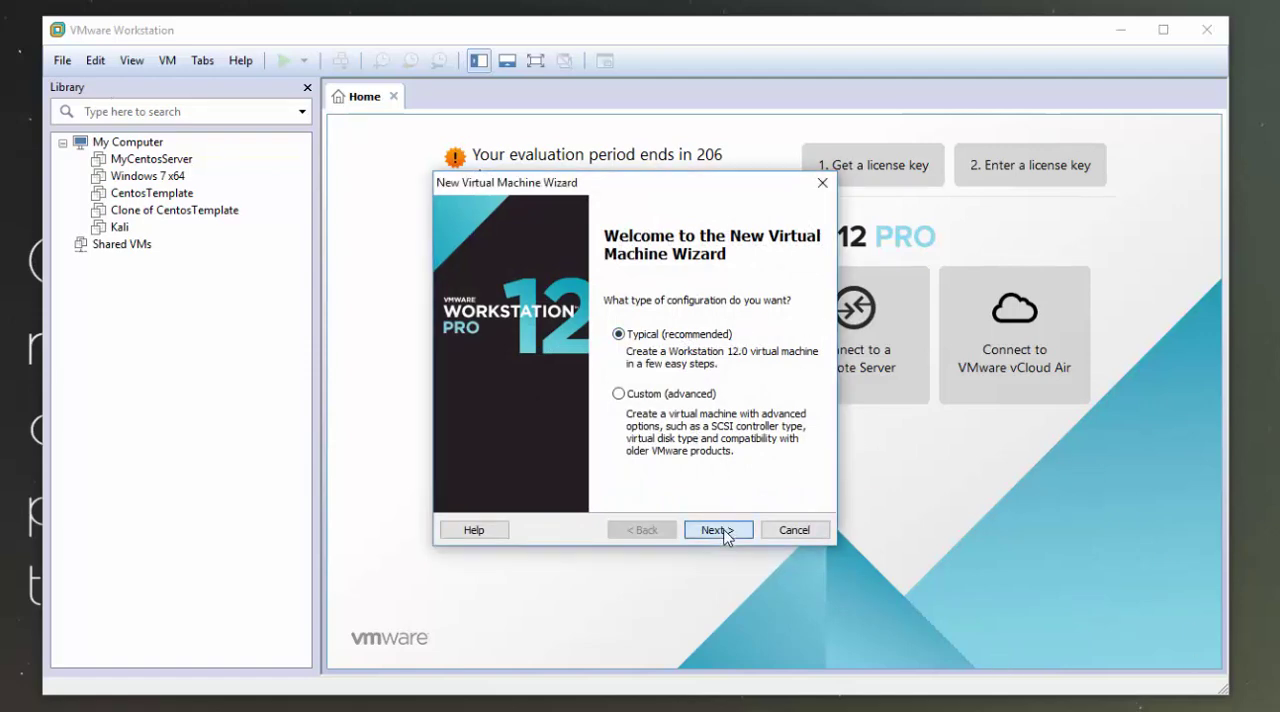
click(717, 529)
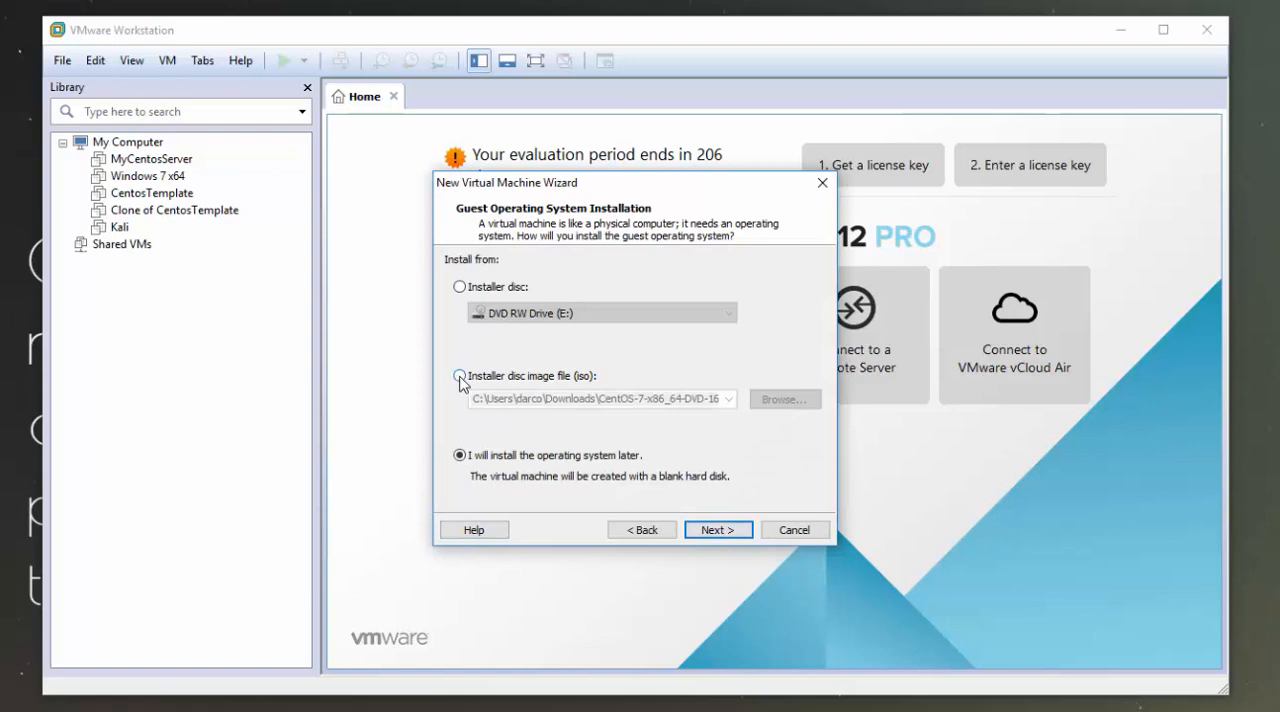
click(458, 376)
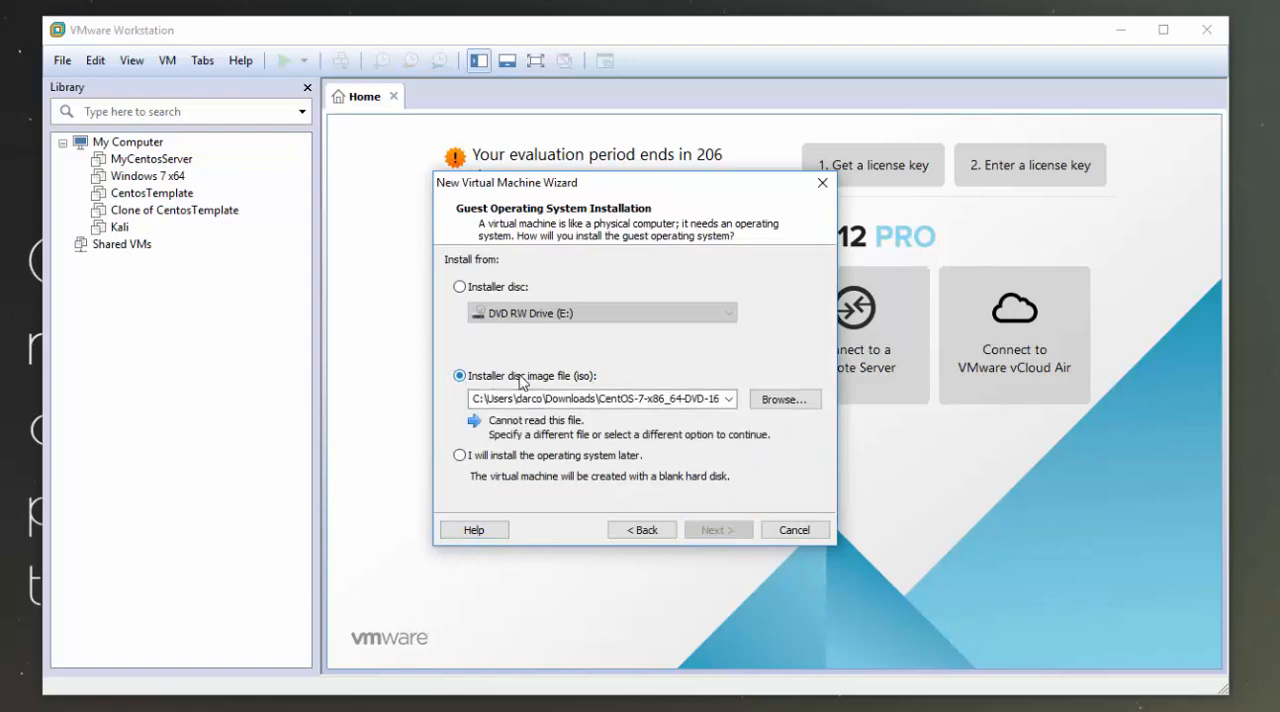
click(784, 399)
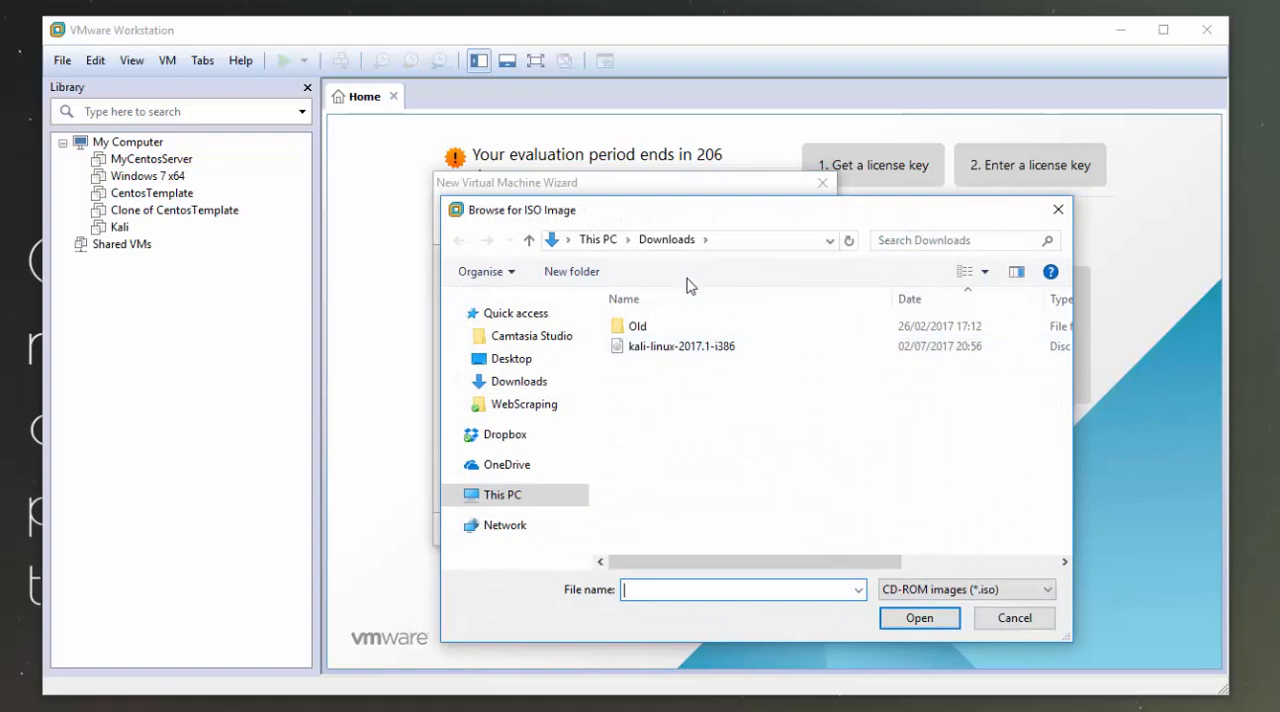
click(681, 346)
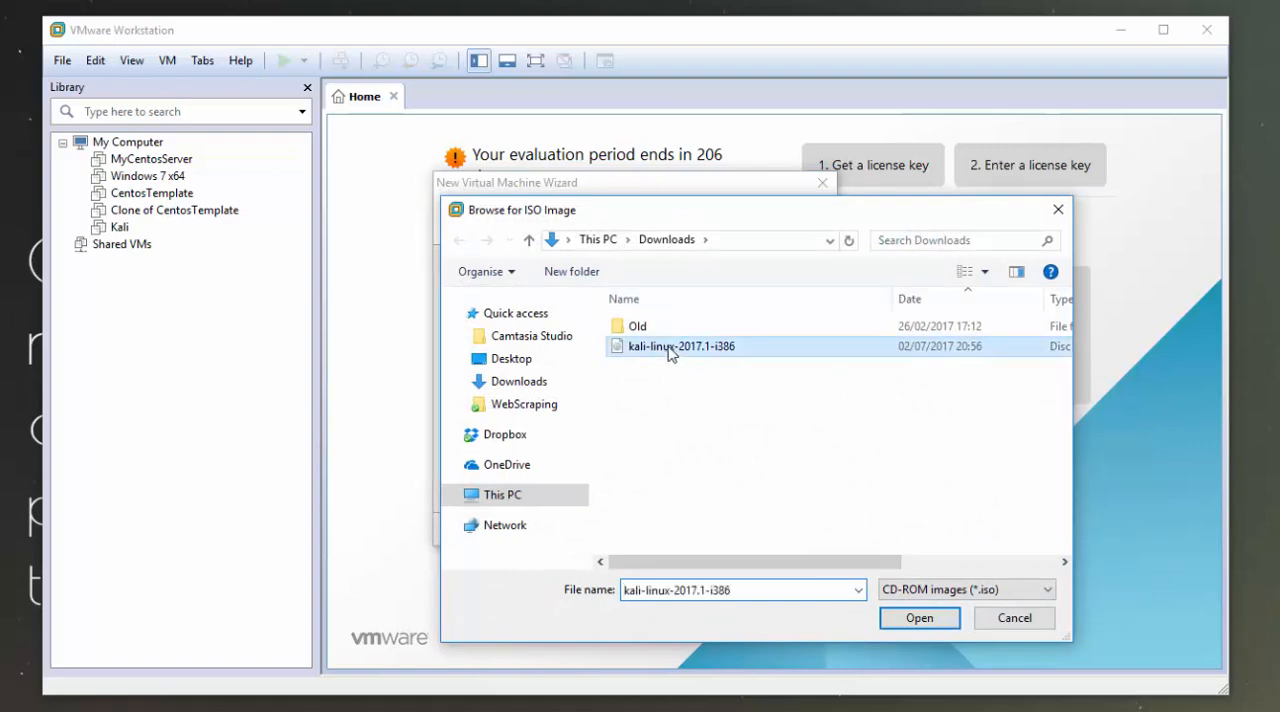
click(919, 618)
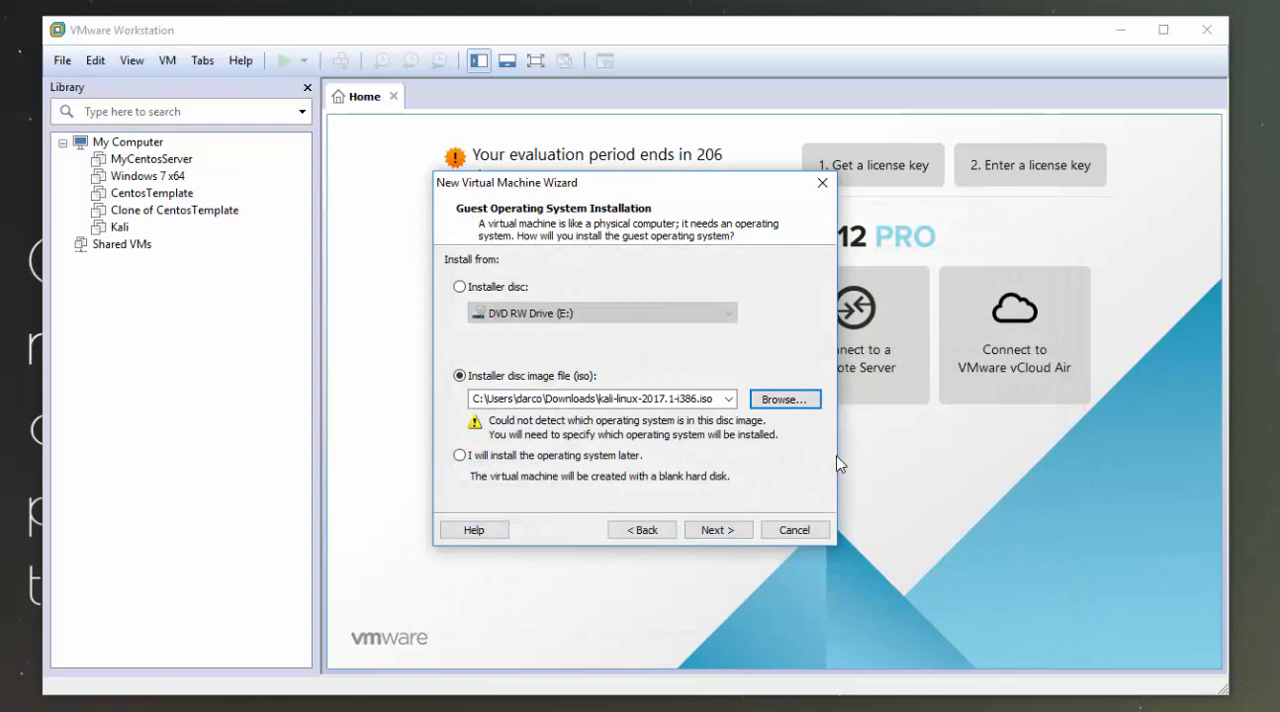
click(718, 529)
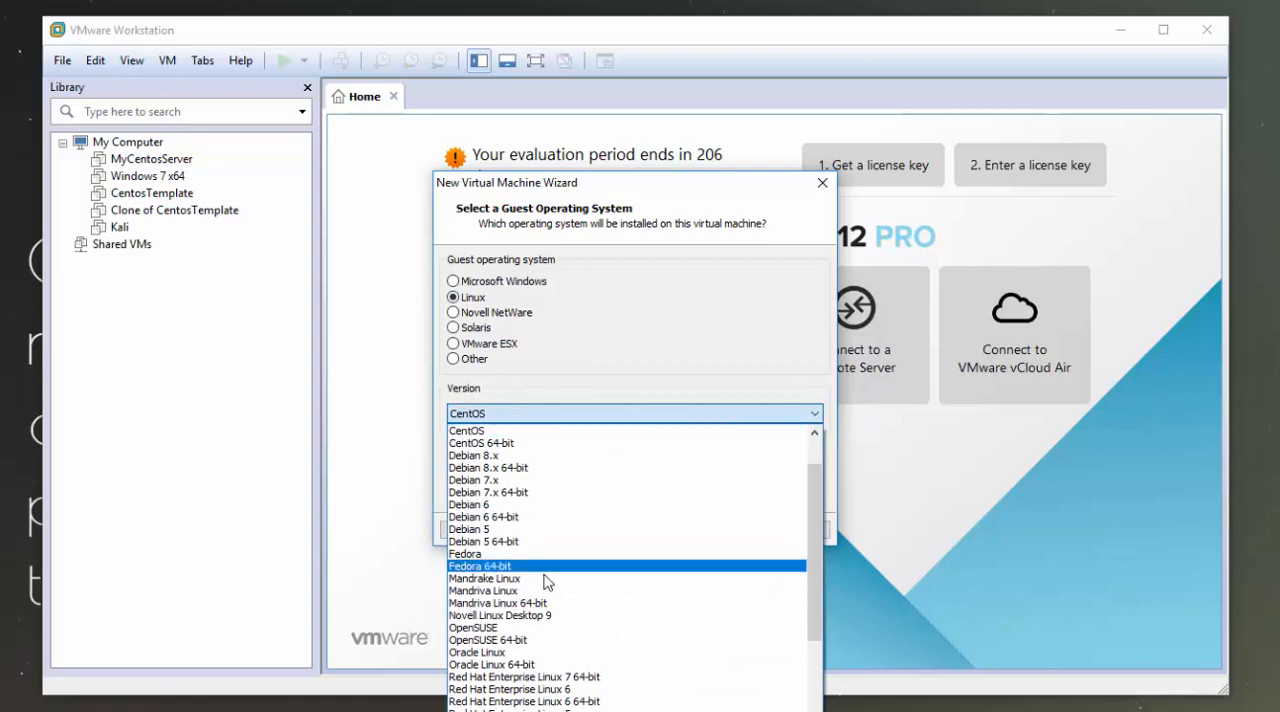
Step: Set the guest OS to Linux, version Other Linux 3.x kernel
scroll(down, 3)
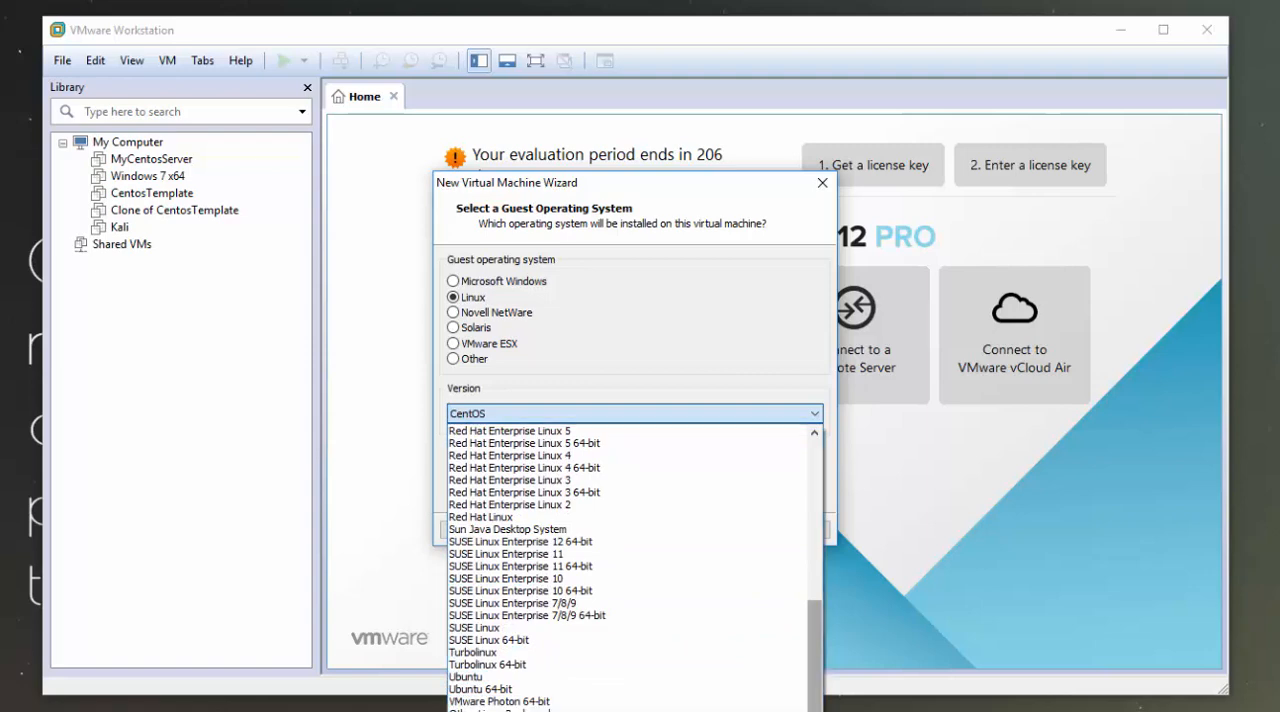
scroll(down, 3)
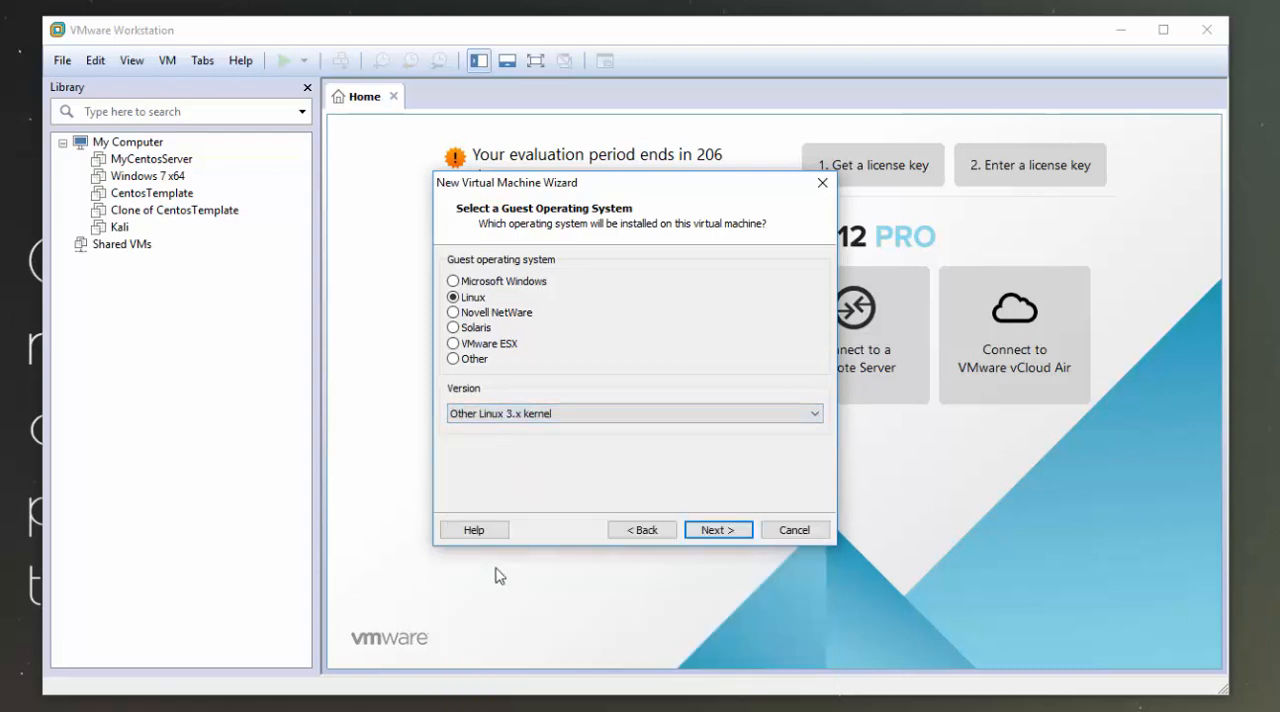
click(718, 529)
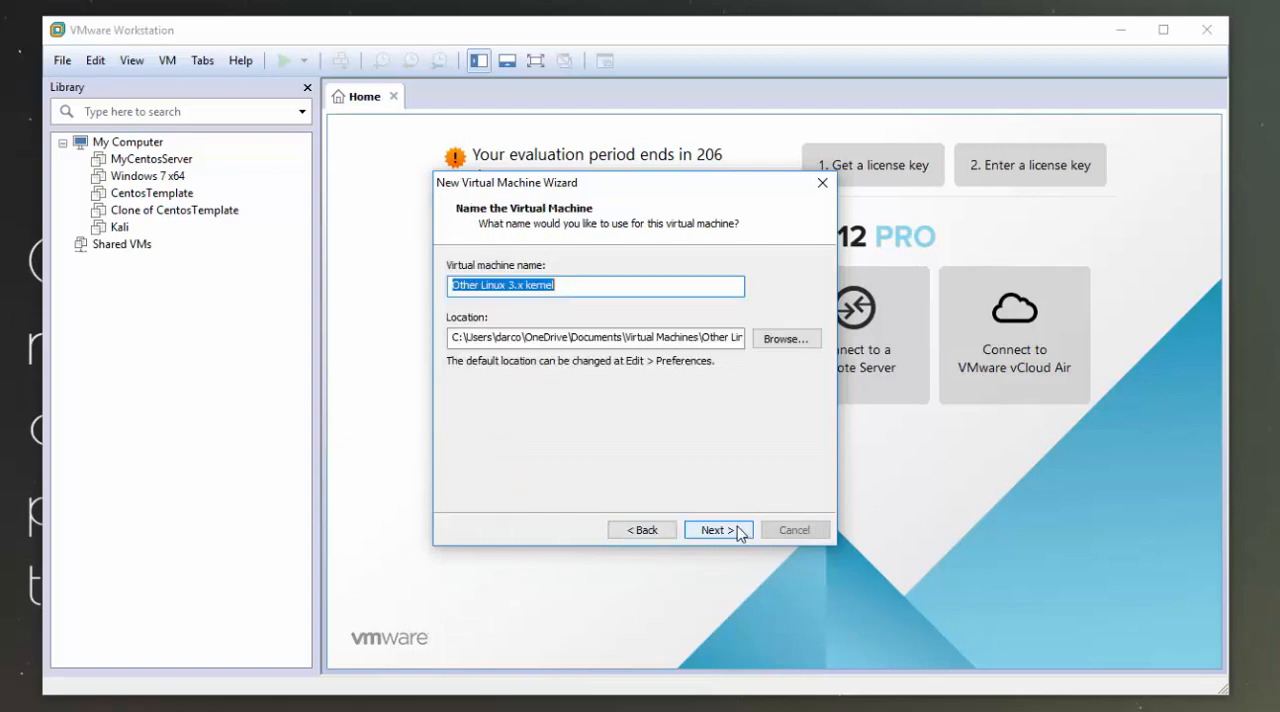
Step: Name the virtual machine KaliLinux
text(k)
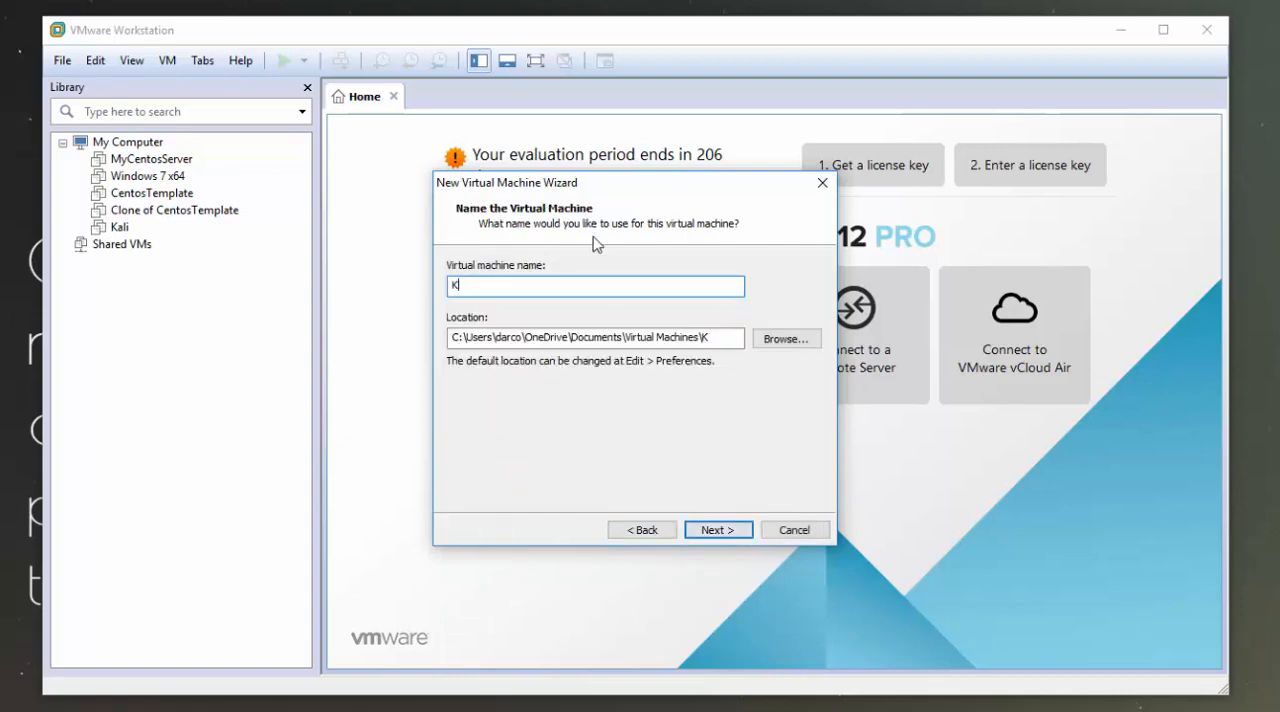
text(aliLink)
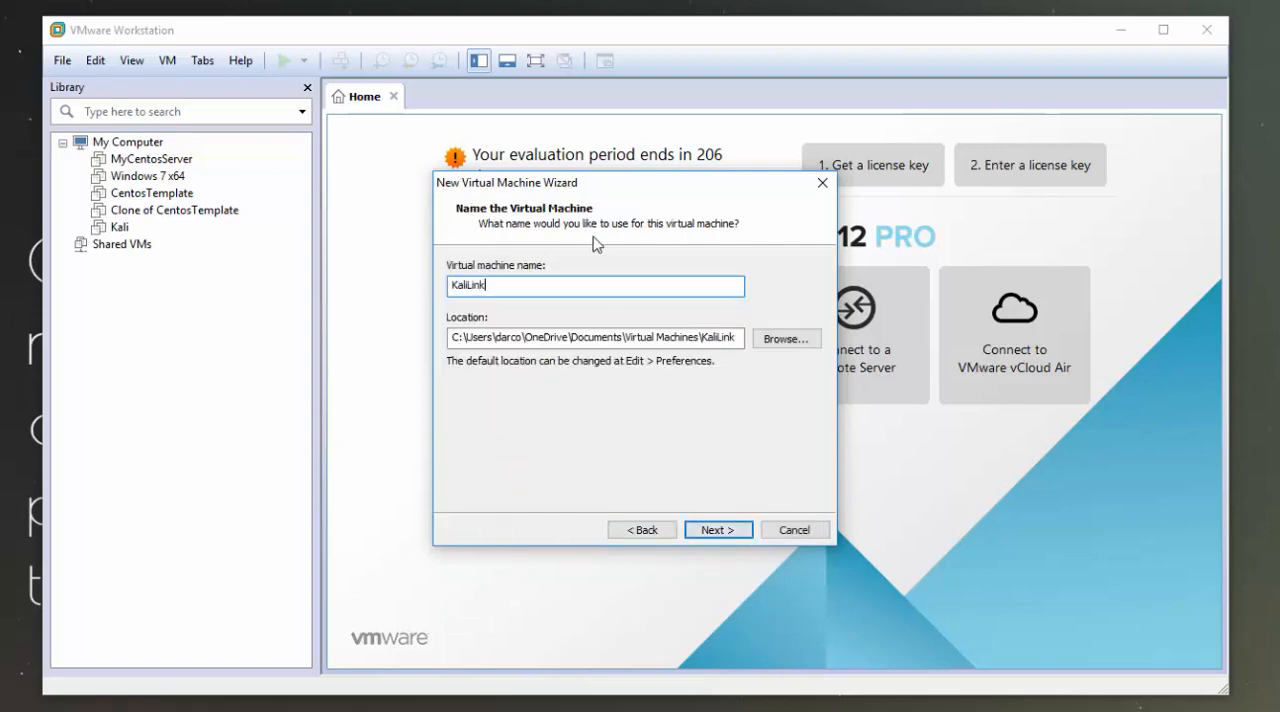
text(KaliLinus)
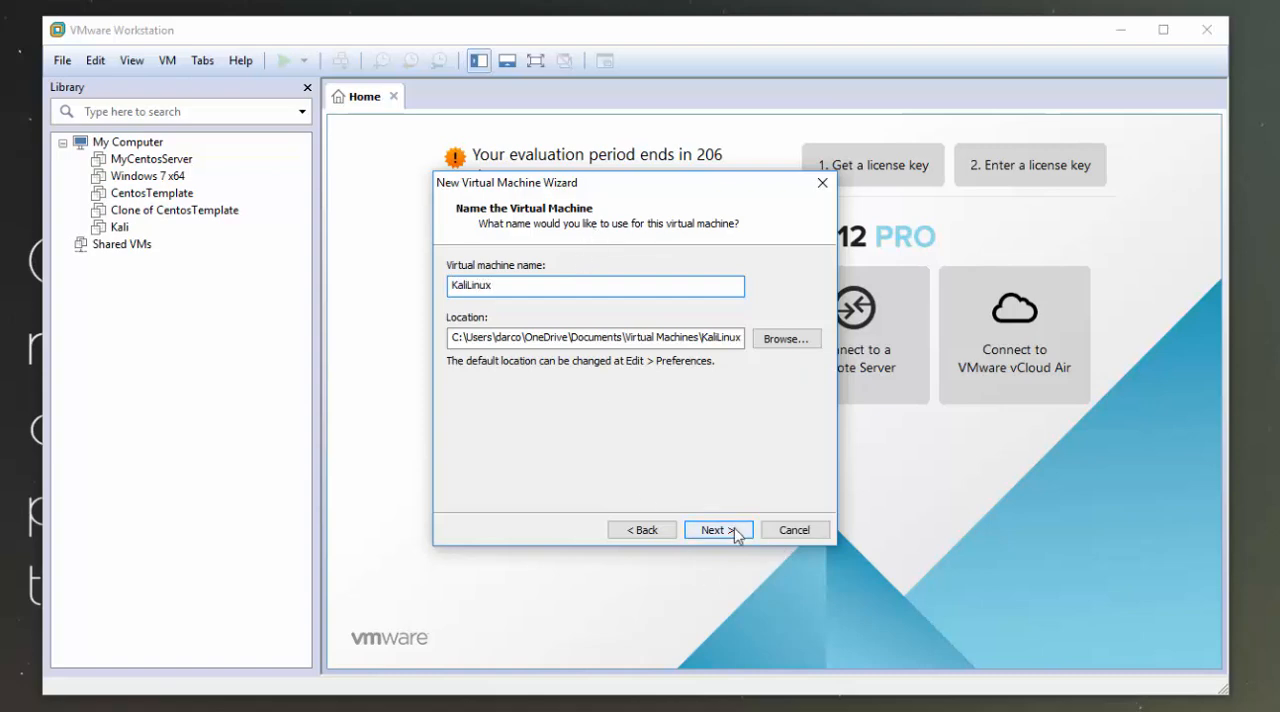
click(718, 529)
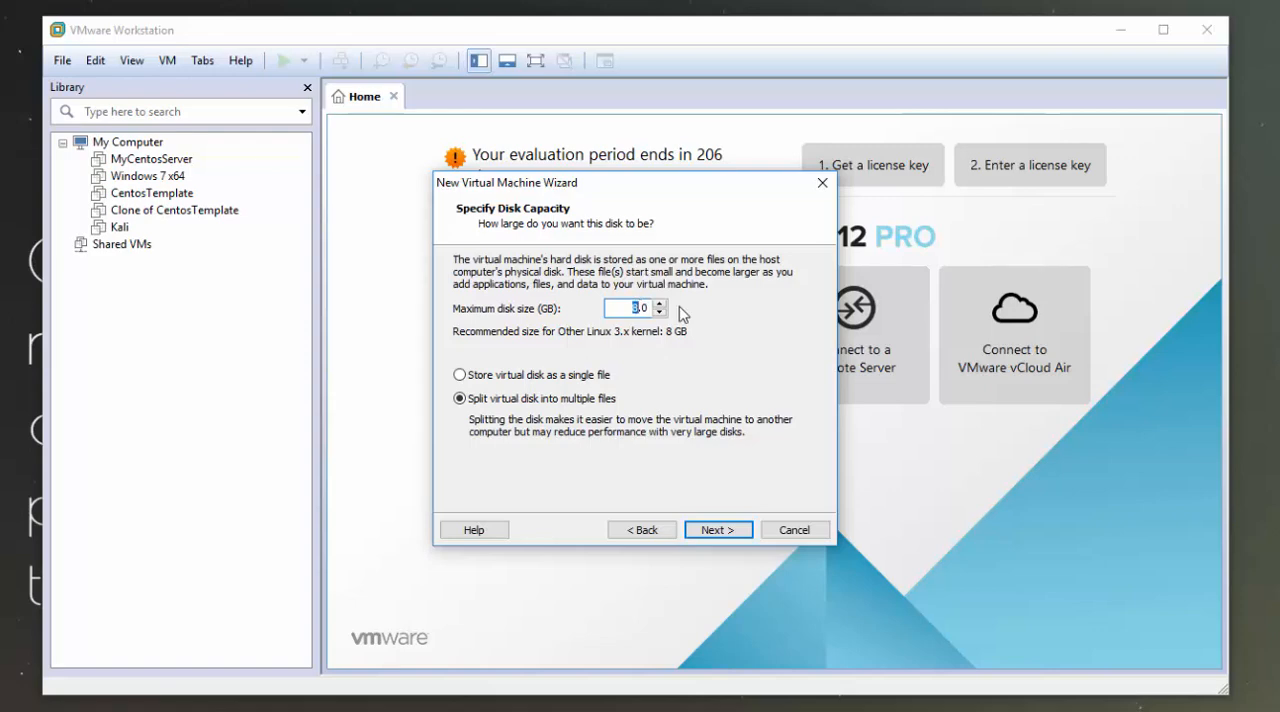
Step: Set the maximum disk size to 30.0 GB
text(30.0)
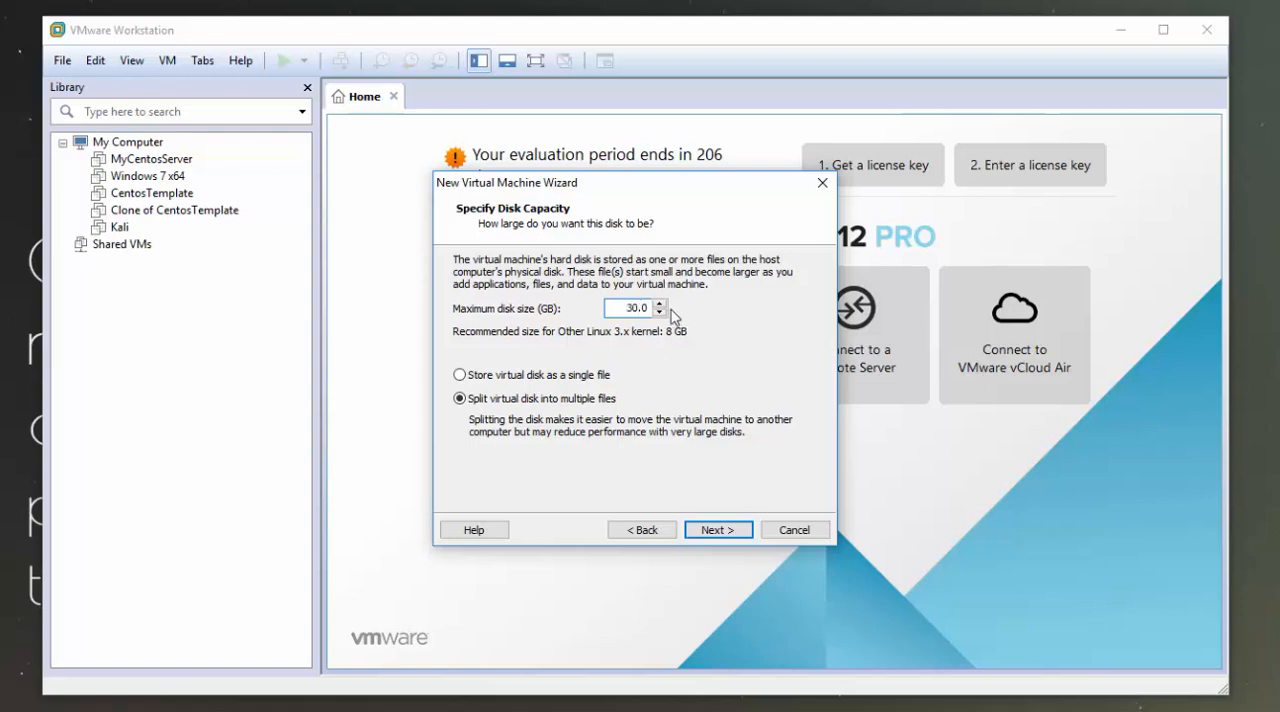
mouse_move(557, 414)
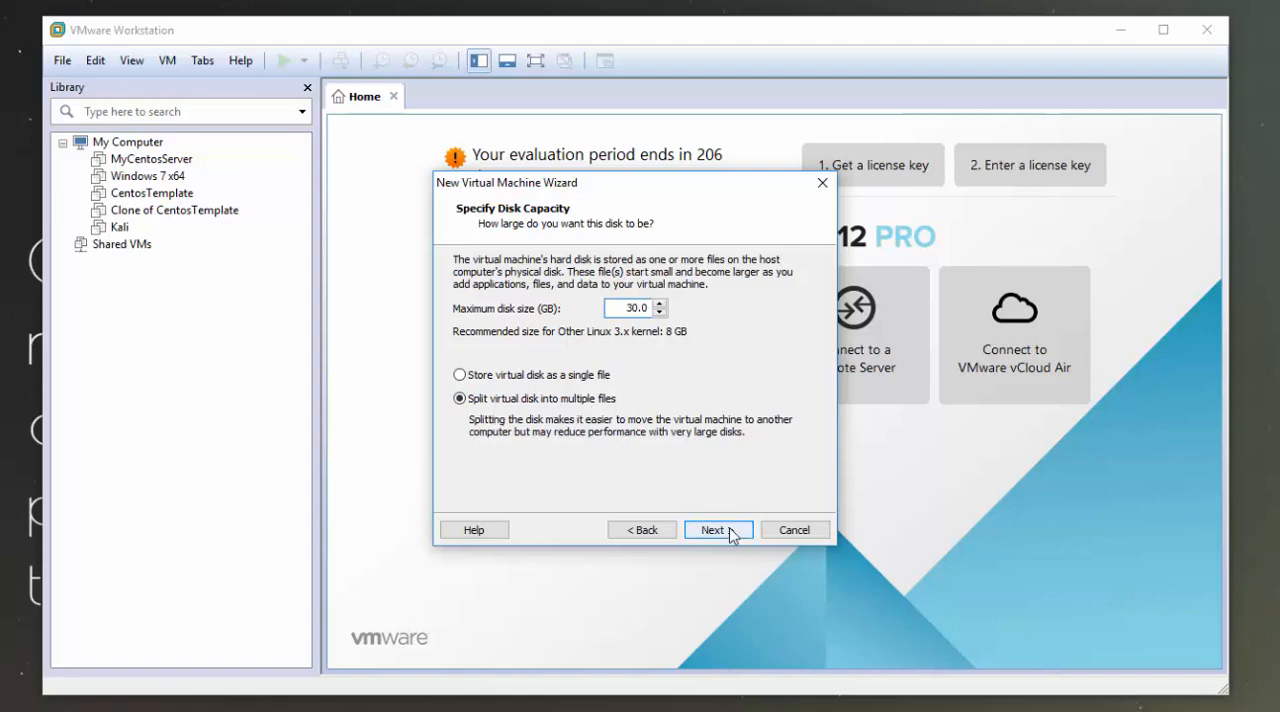
click(717, 530)
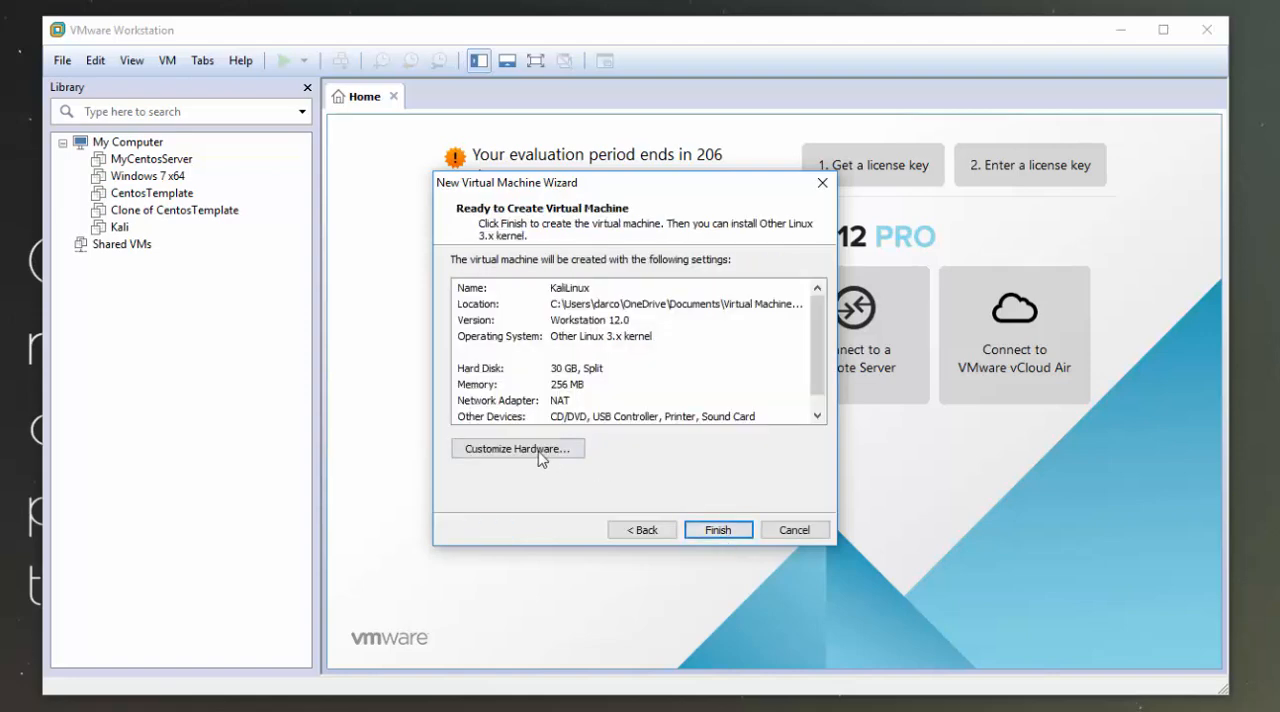
Step: Customize hardware to 2048 MB memory and 2 processors
click(518, 449)
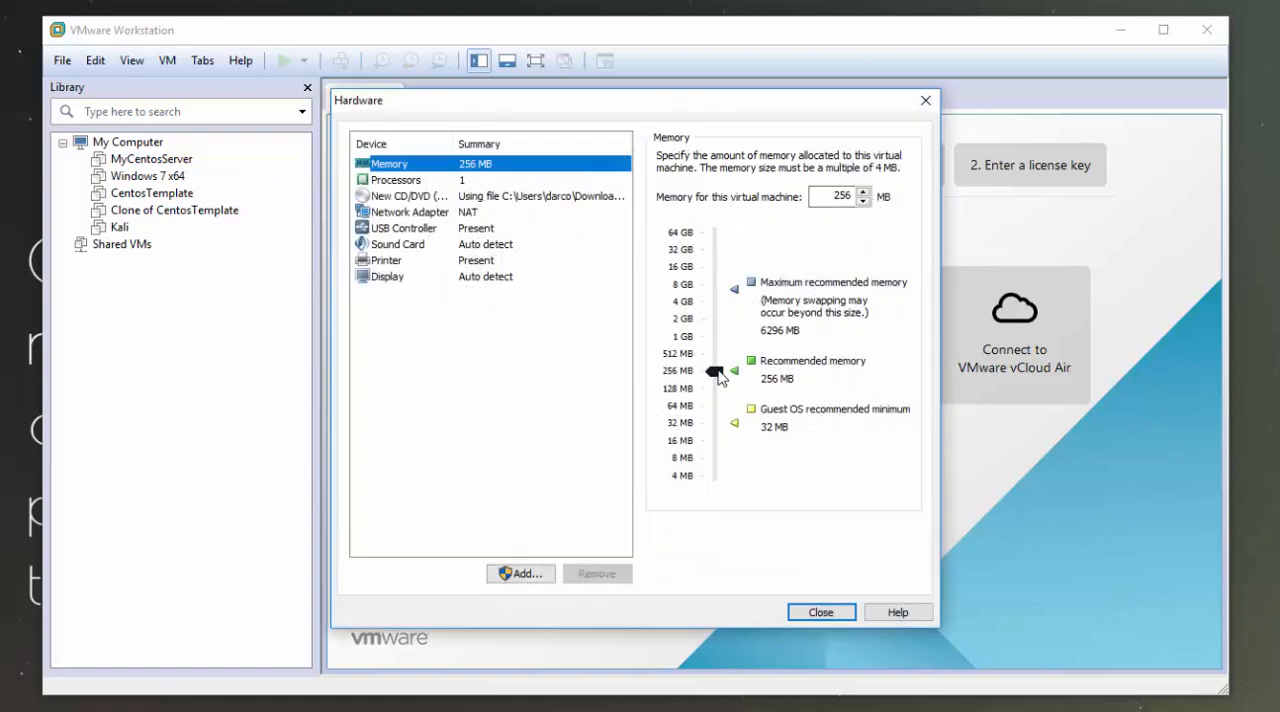
drag(715, 371, 715, 318)
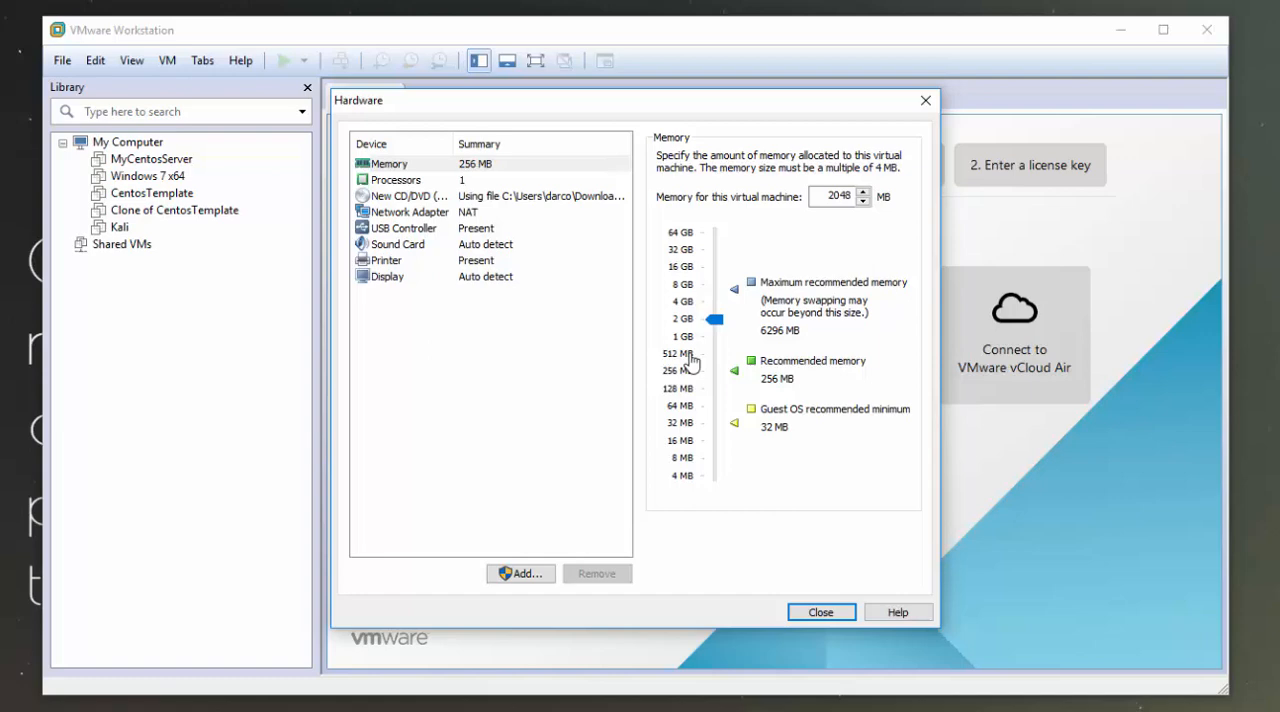
mouse_move(720, 366)
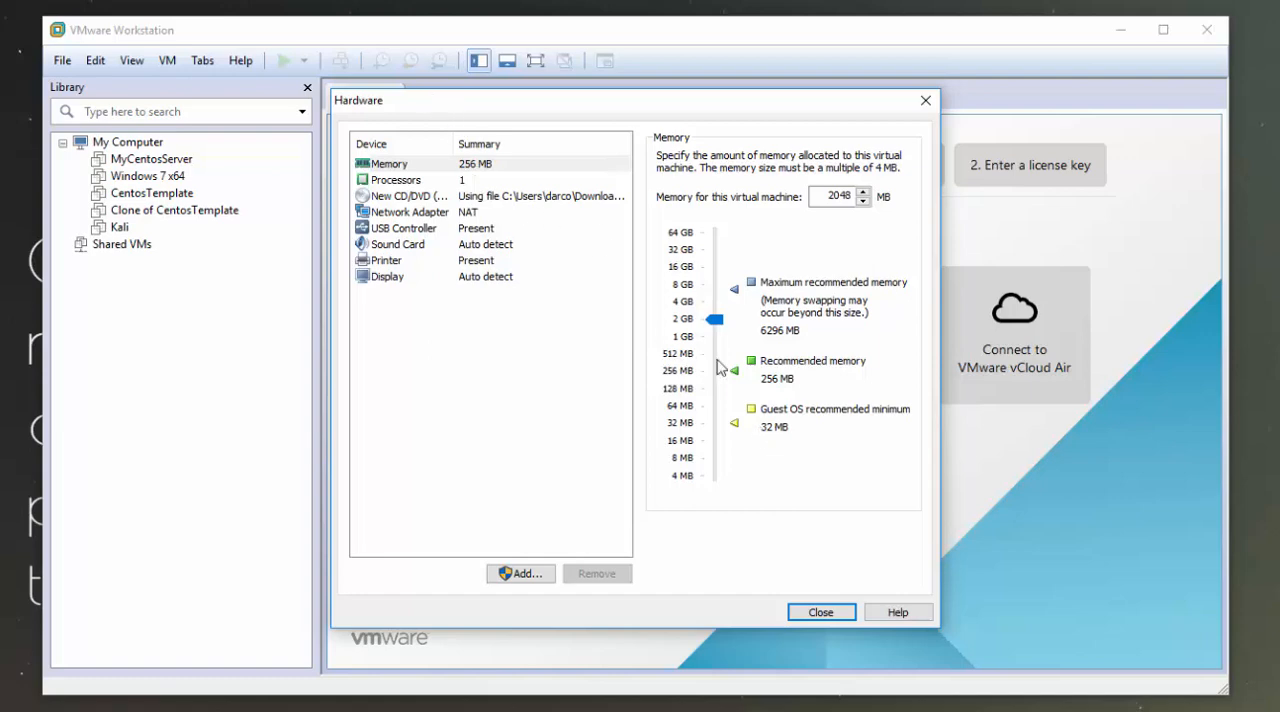
mouse_move(710, 363)
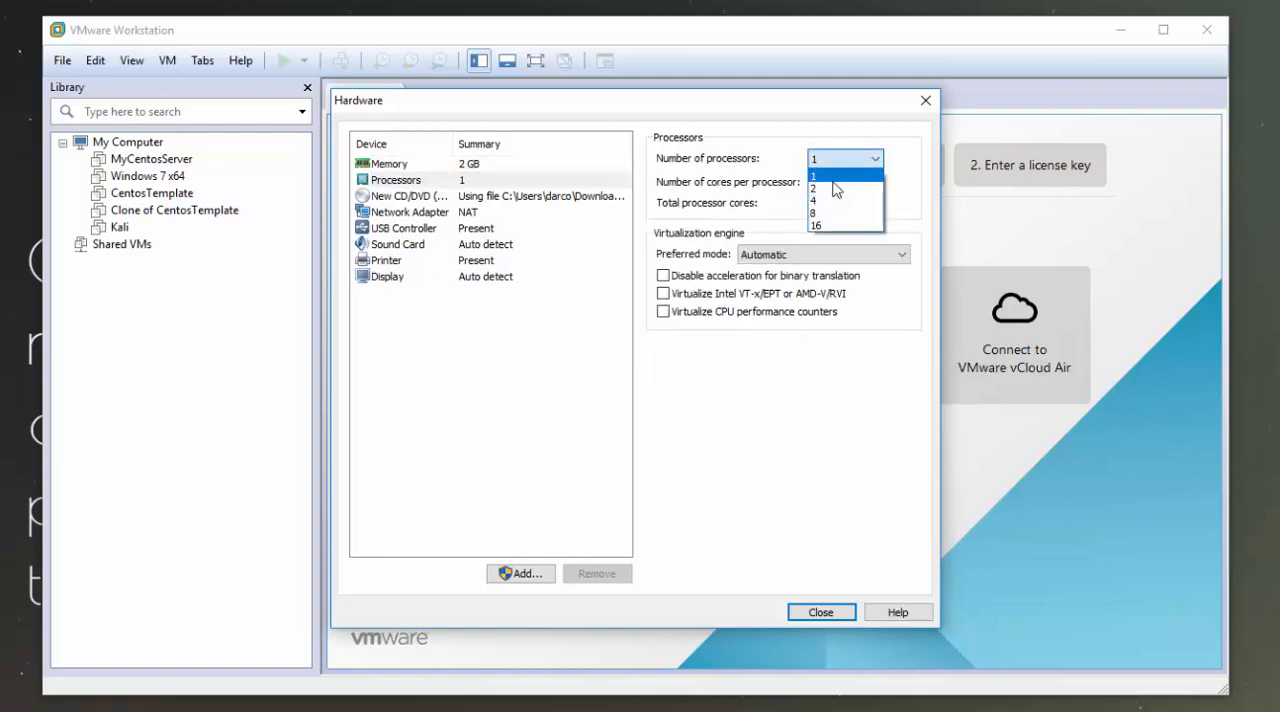
click(814, 188)
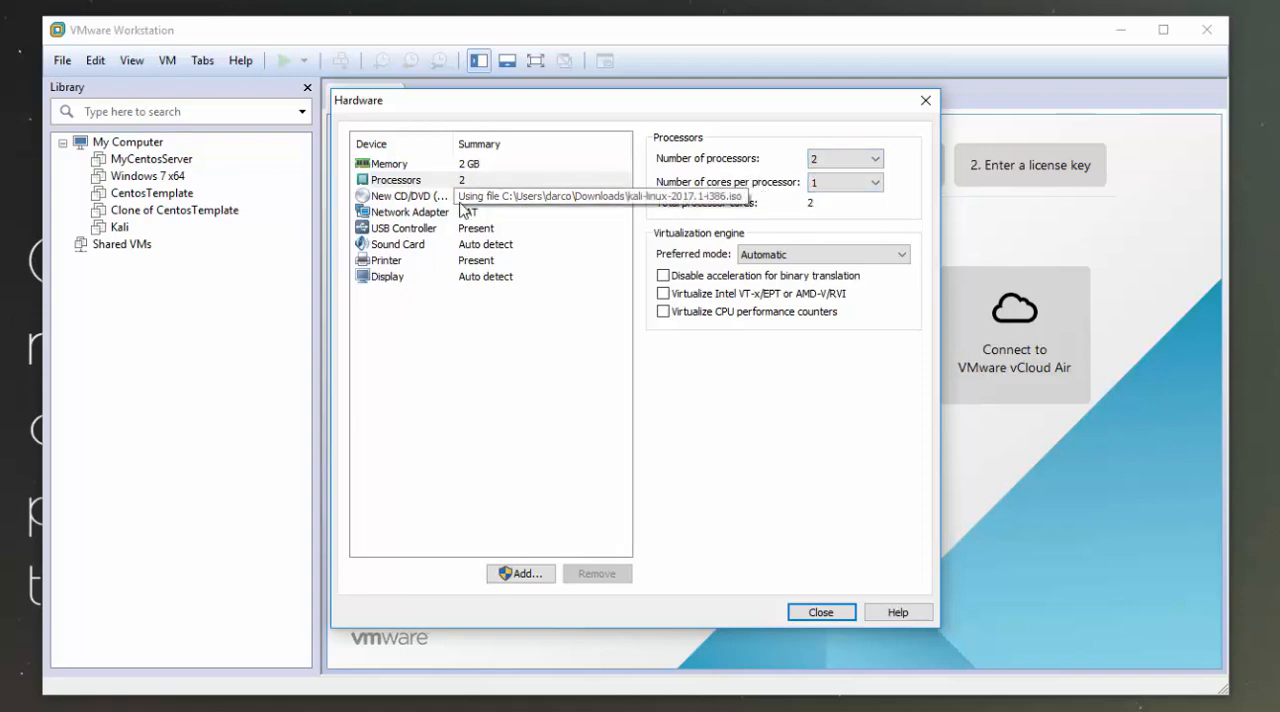
mouse_move(473, 345)
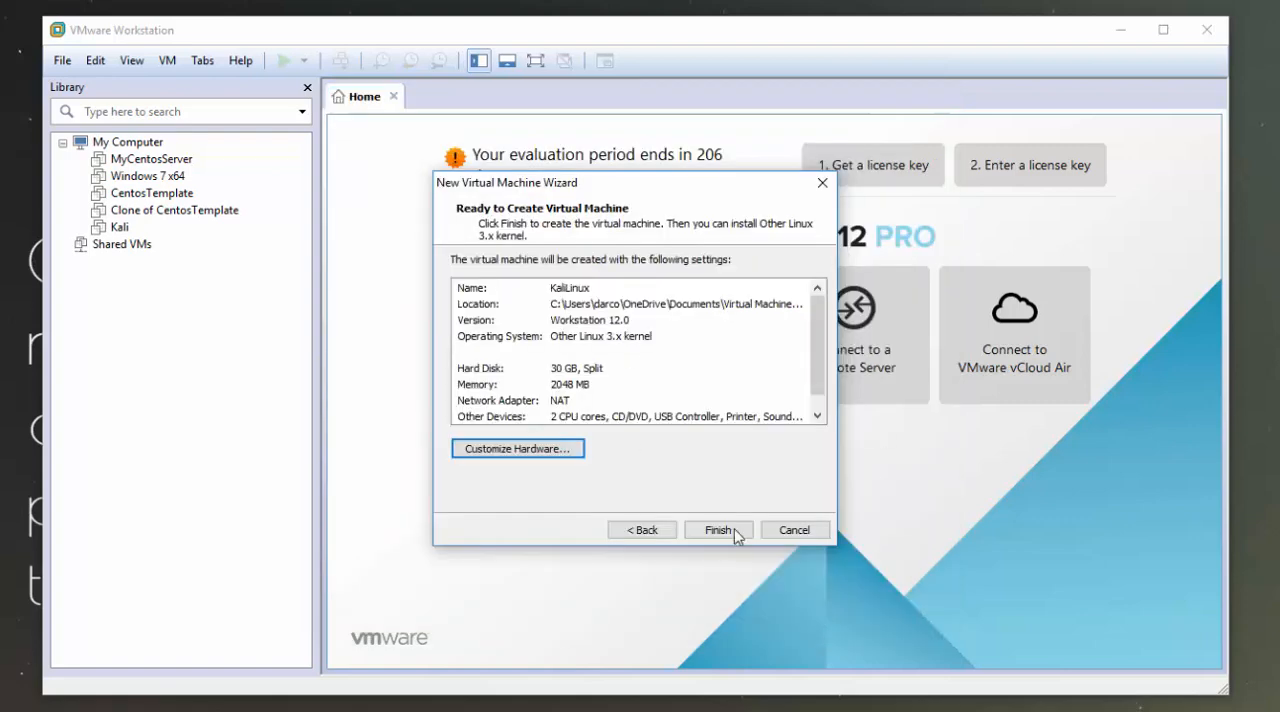
Step: Finish creating the VM, then open and start KaliLinux from the Library
click(718, 530)
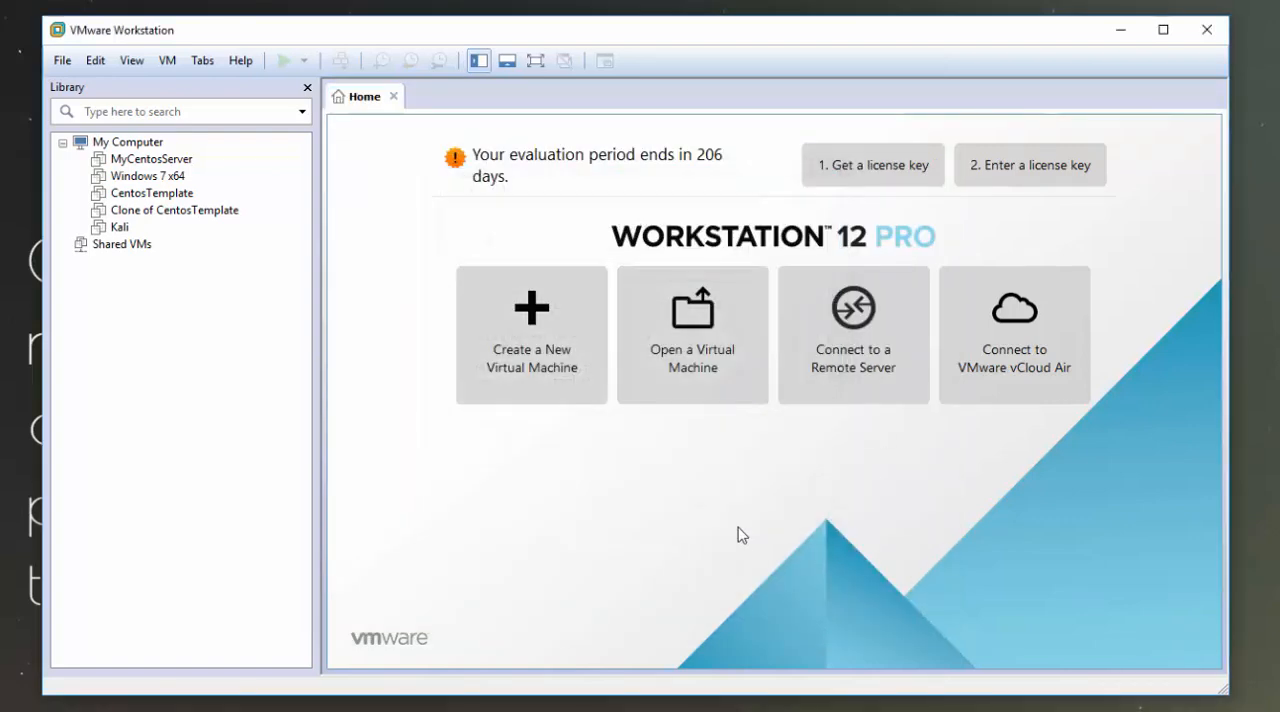
double_click(133, 244)
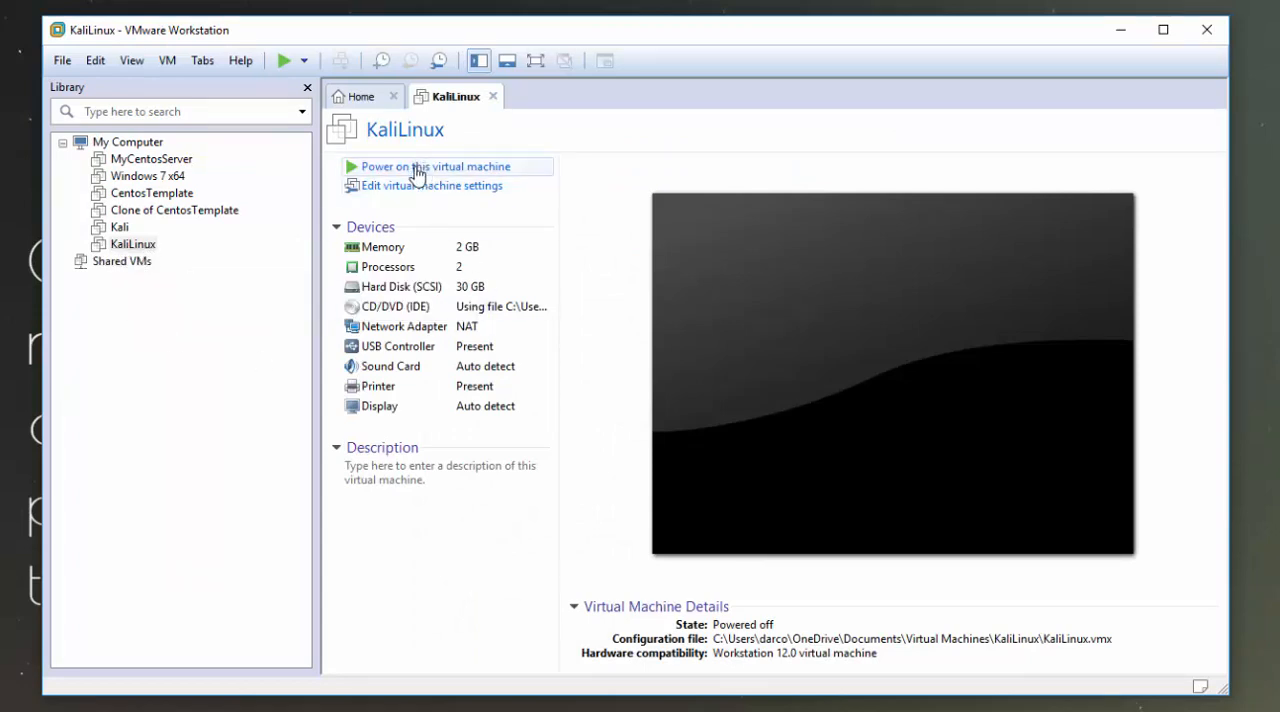
mouse_move(408, 256)
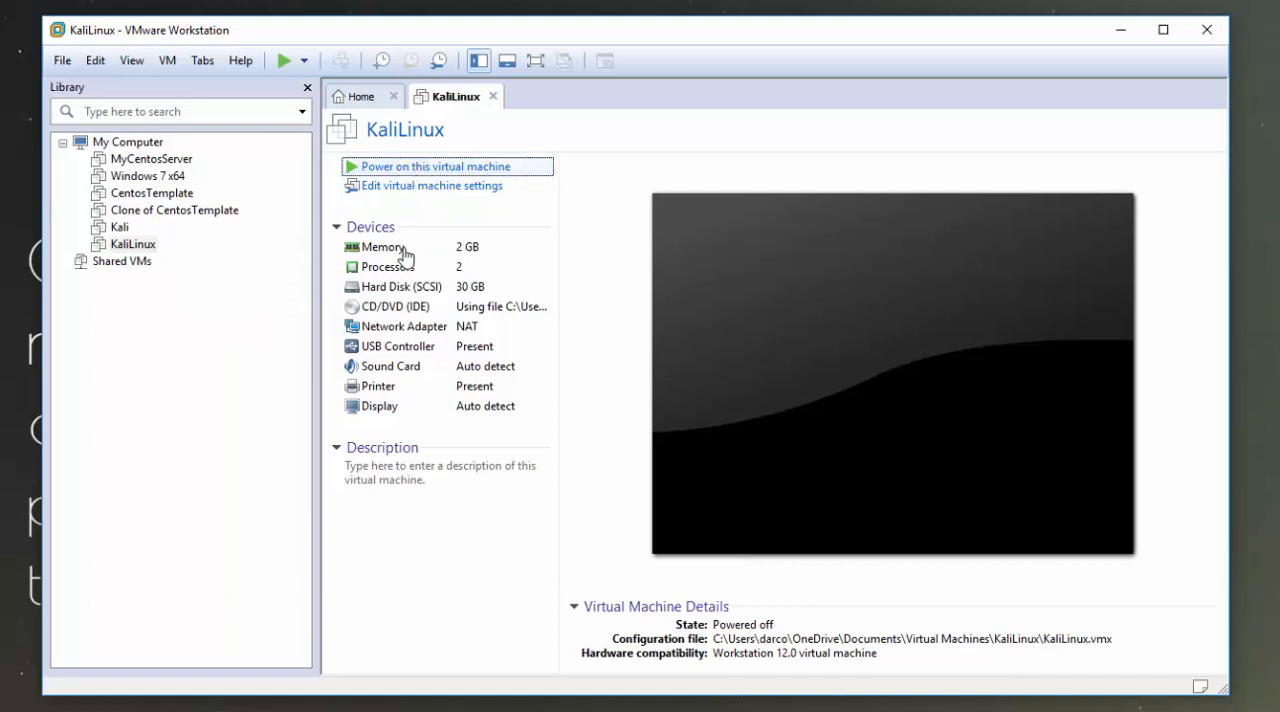
click(434, 166)
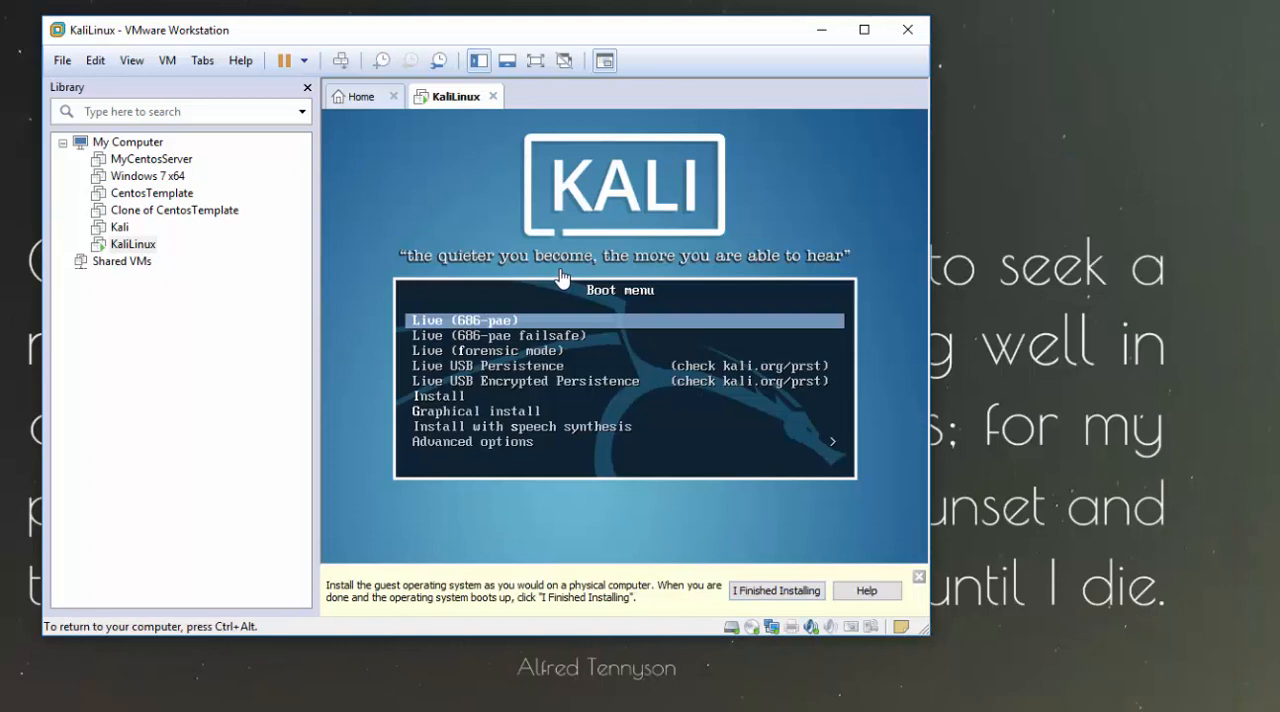
Step: Select Install in the Kali boot menu to launch the text installer
key(Down)
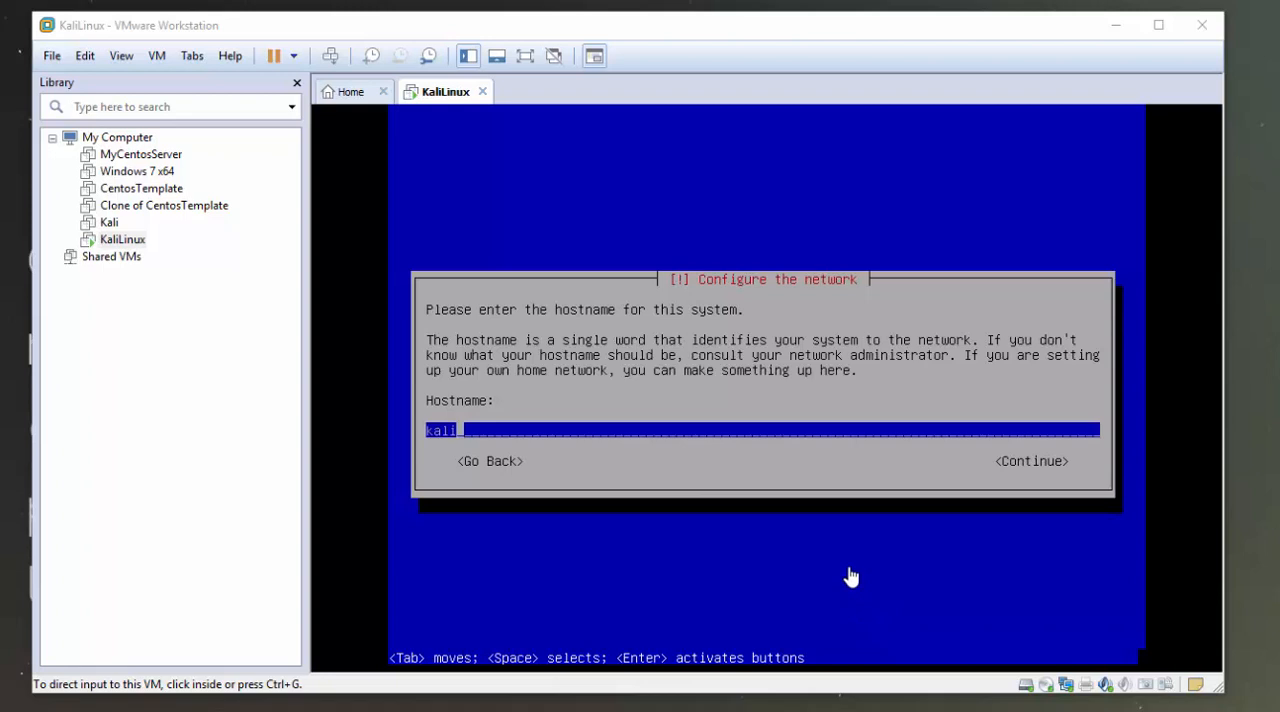
mouse_move(755, 573)
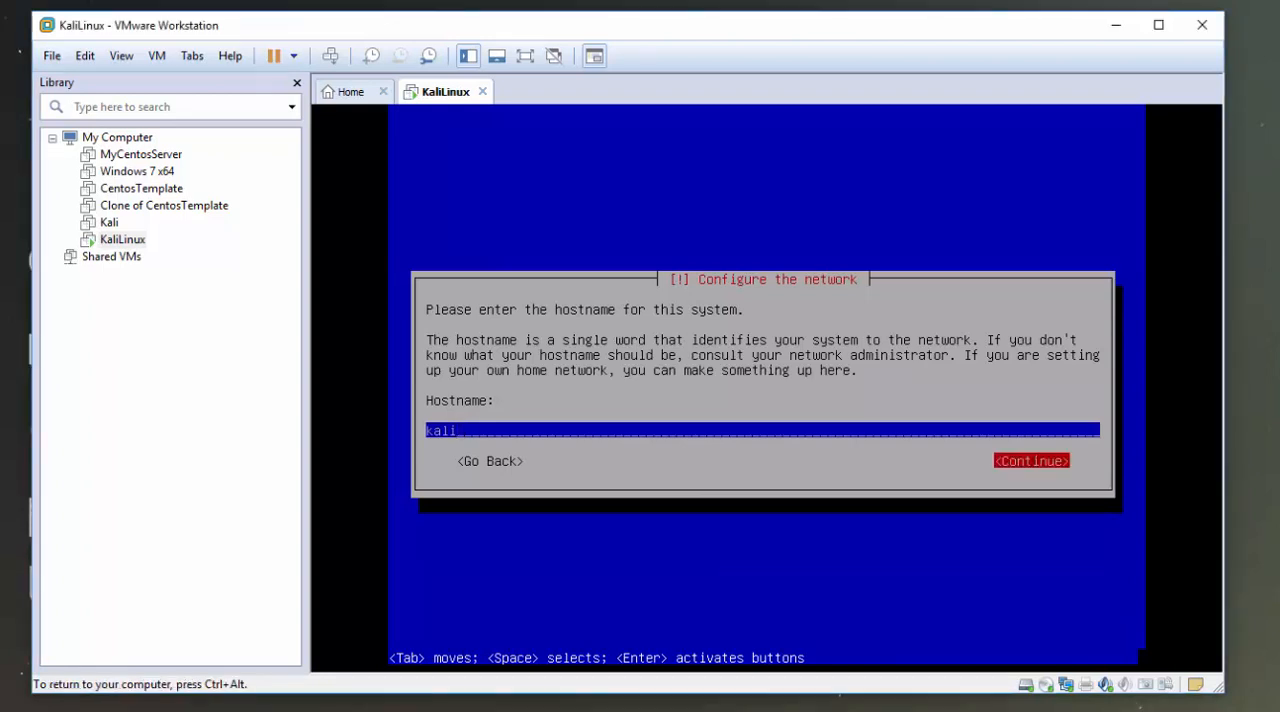
Step: Keep hostname kali and leave the domain name blank
key(Tab)
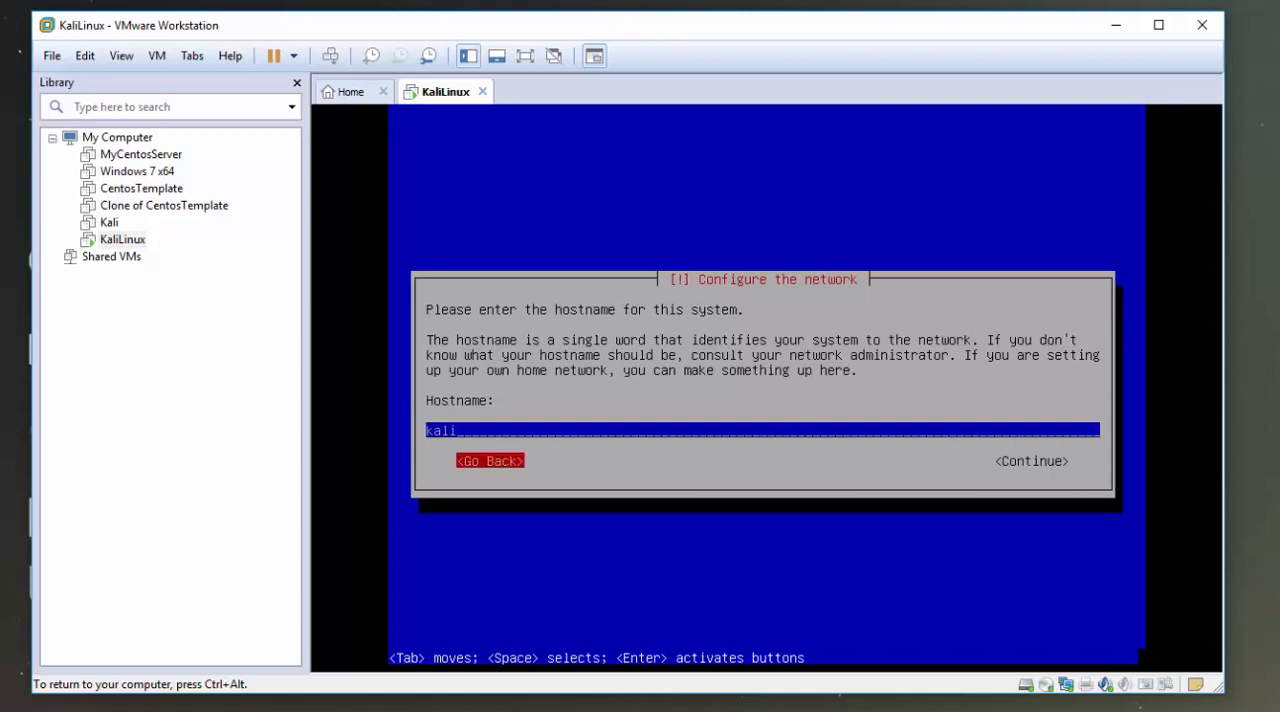
key(Tab)
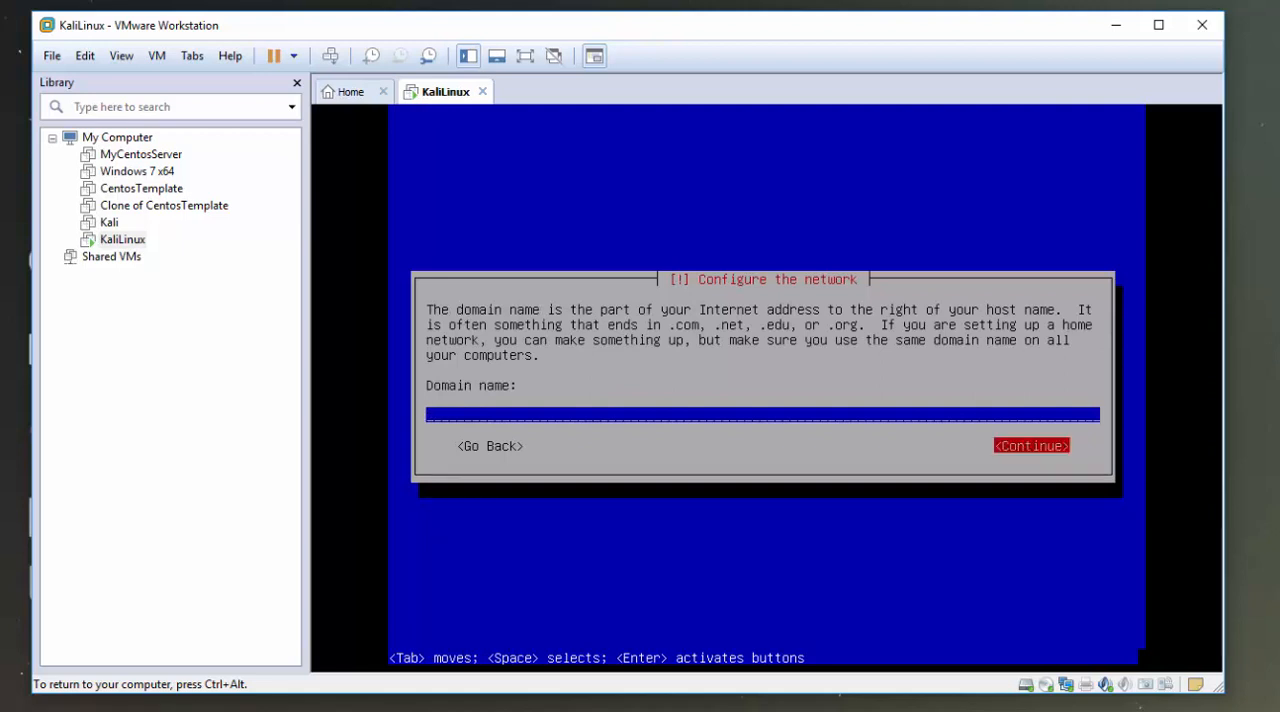
click(1027, 446)
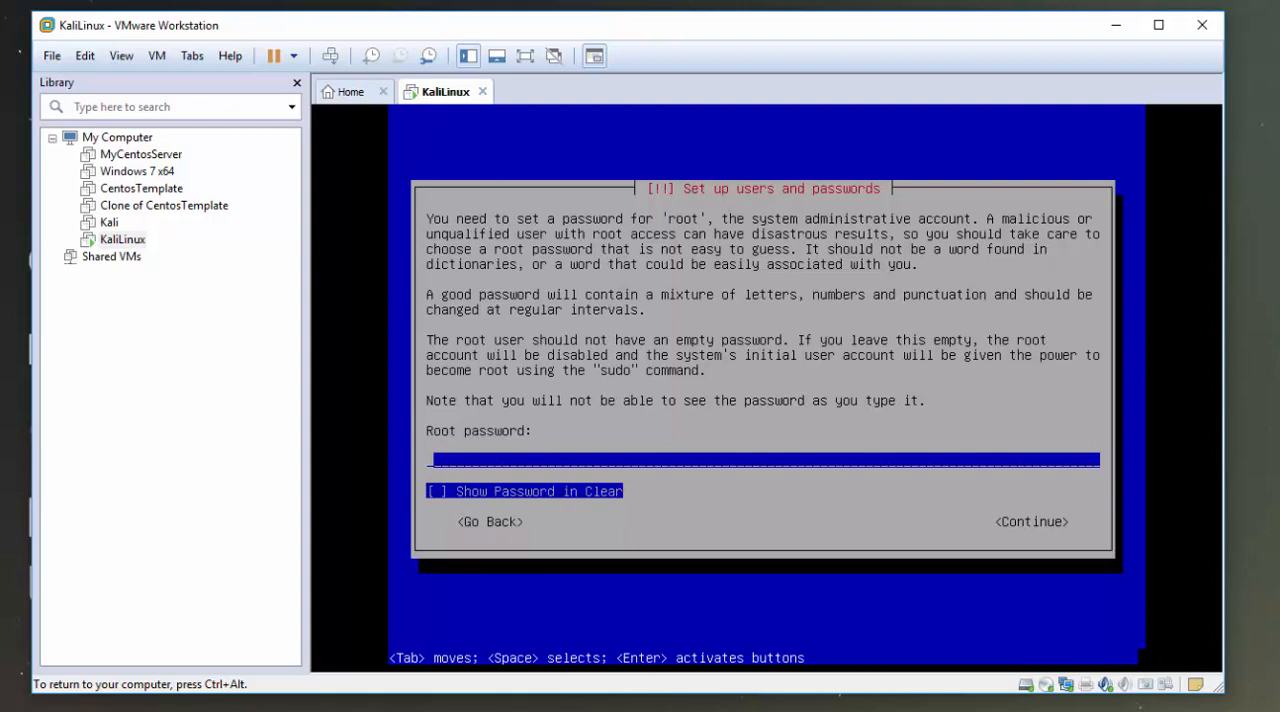
Step: Enter the root password and confirm it
text(*)
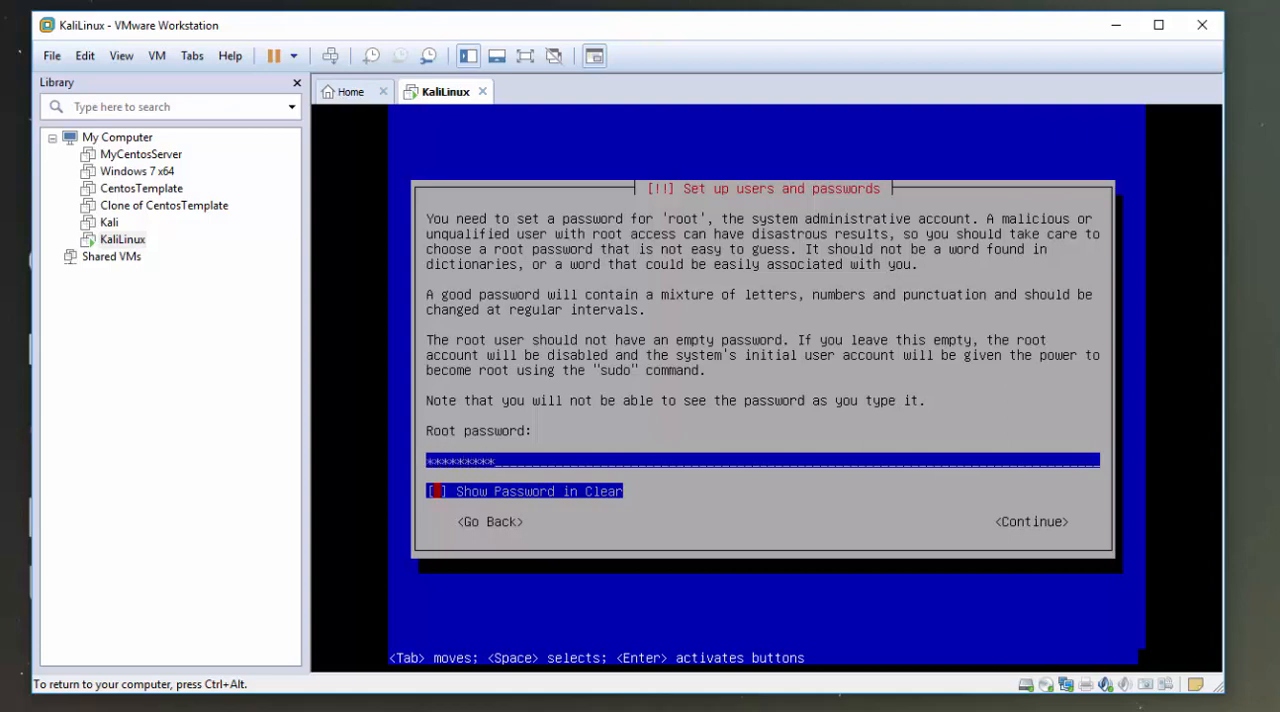
click(1032, 521)
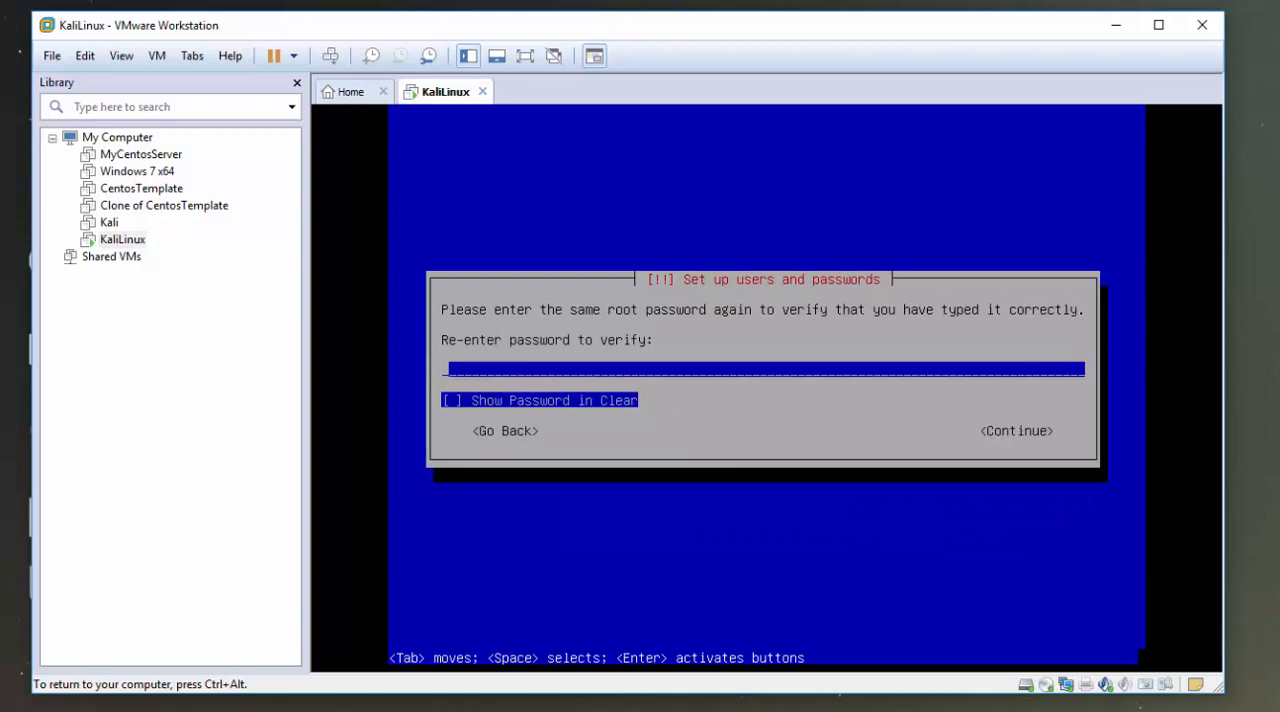
text(******)
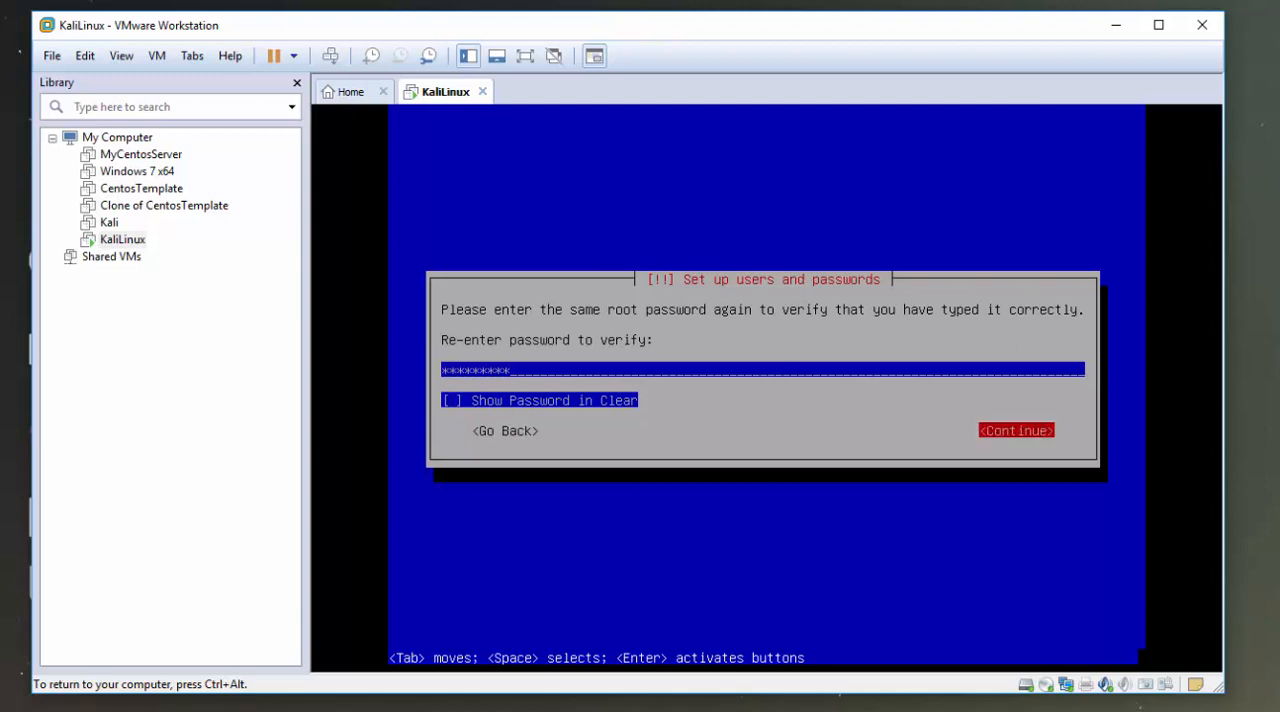
click(1013, 430)
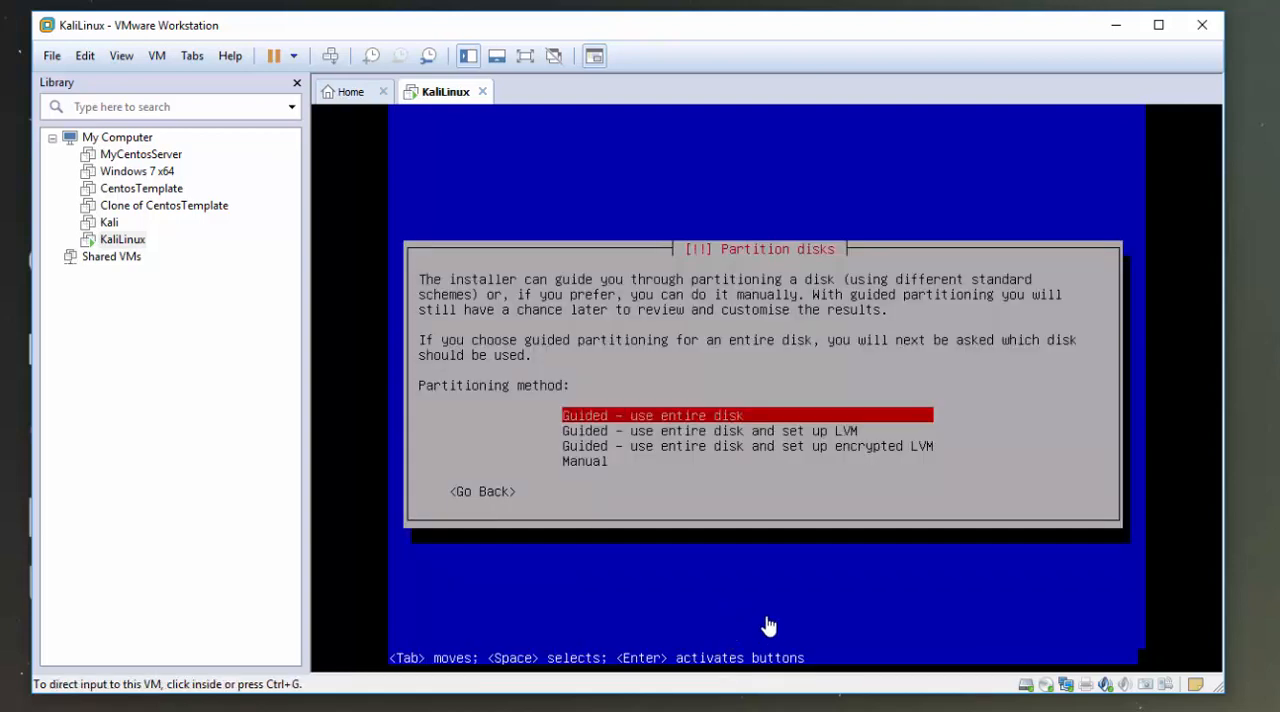
Step: Partition with 'Guided - use entire disk' and write the changes
click(769, 625)
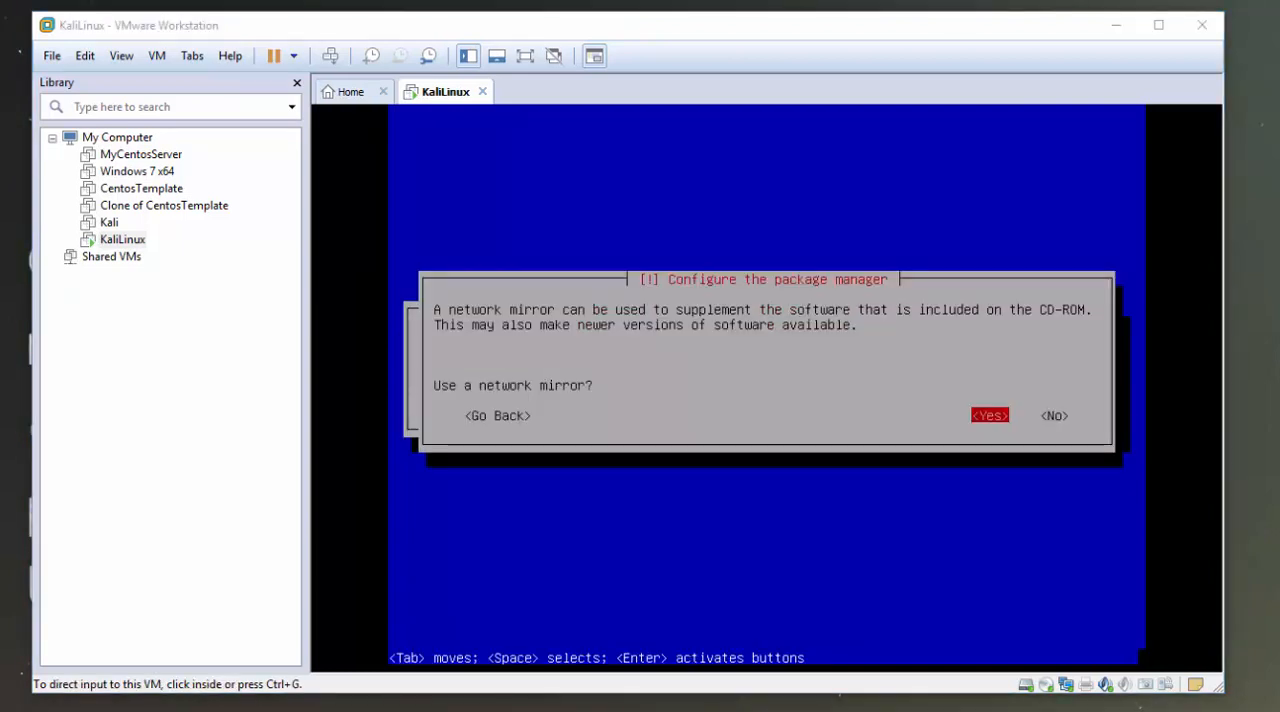
mouse_move(977, 558)
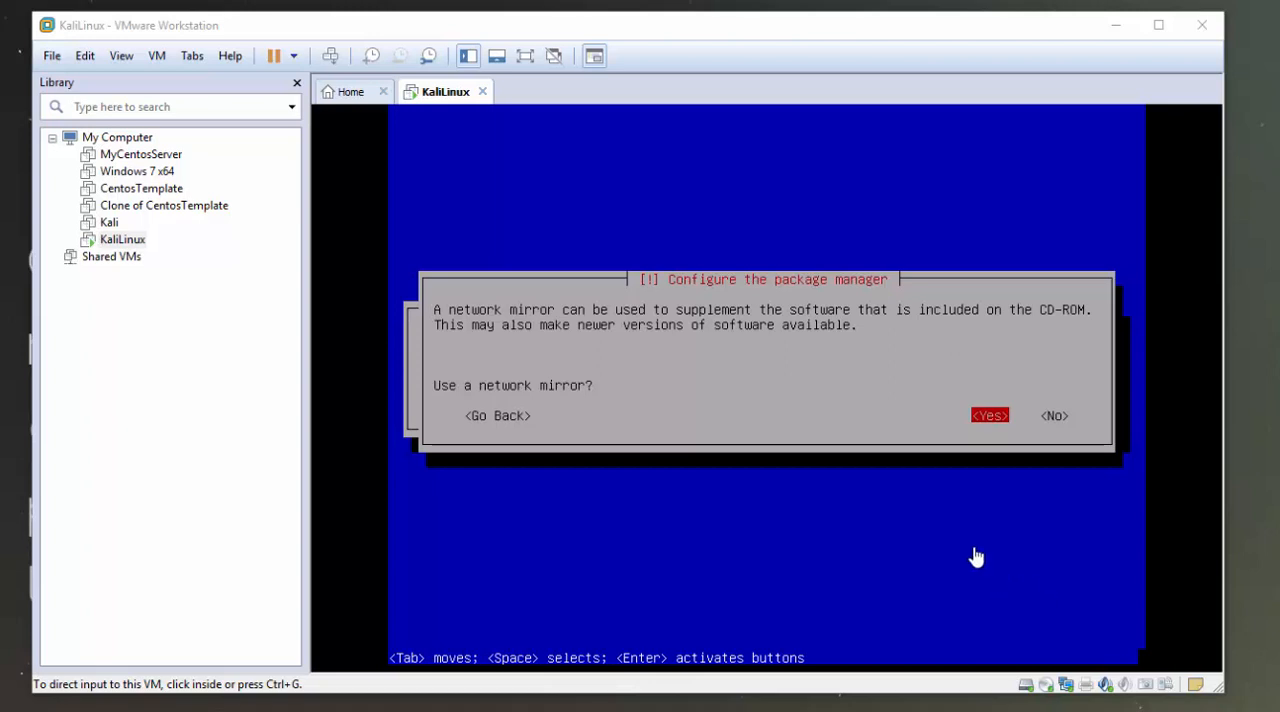
Step: Accept using a network mirror and continue with the HTTP proxy field left blank
click(977, 557)
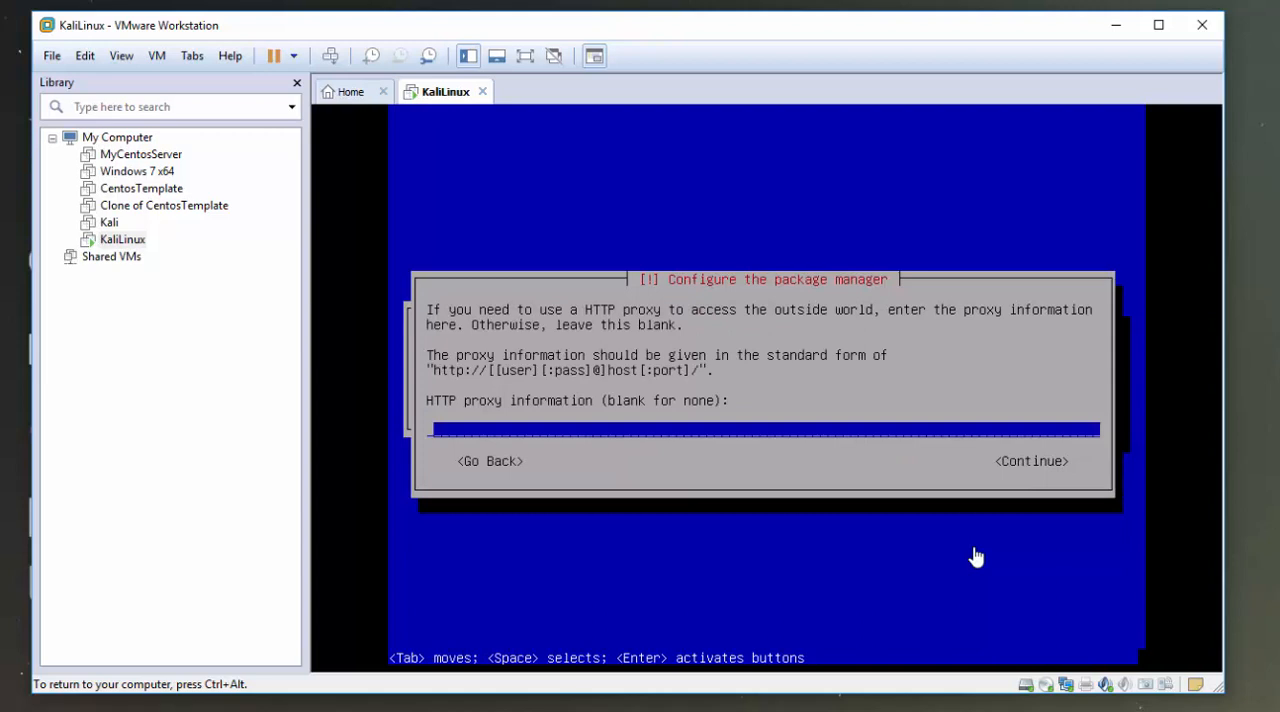
key(Tab)
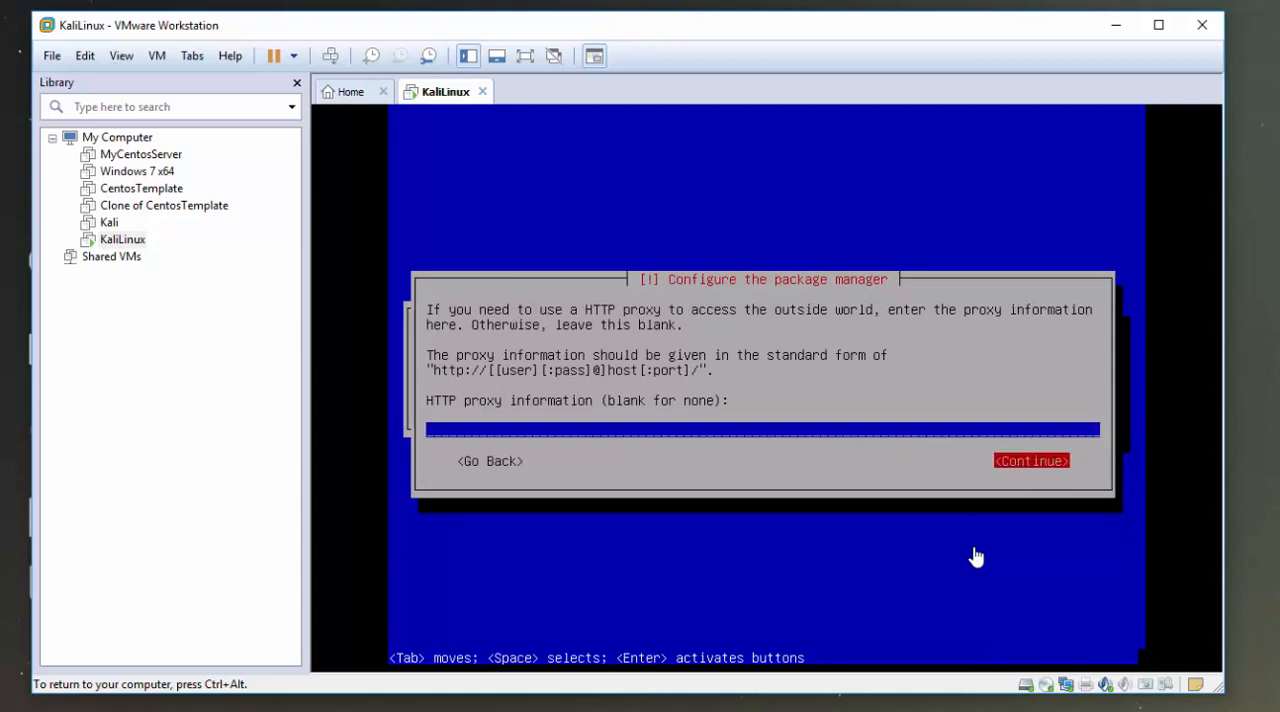
click(1031, 460)
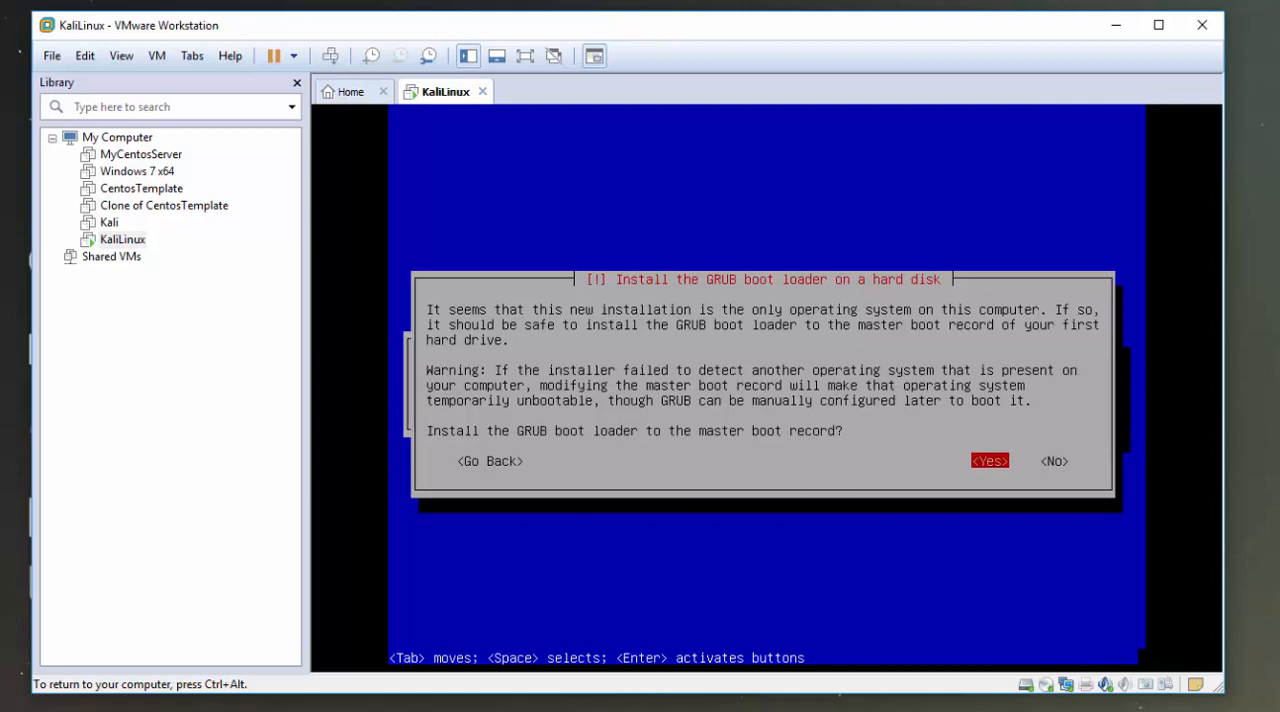
Step: Install GRUB to the master boot record, choosing /dev/sda as the boot device
click(990, 461)
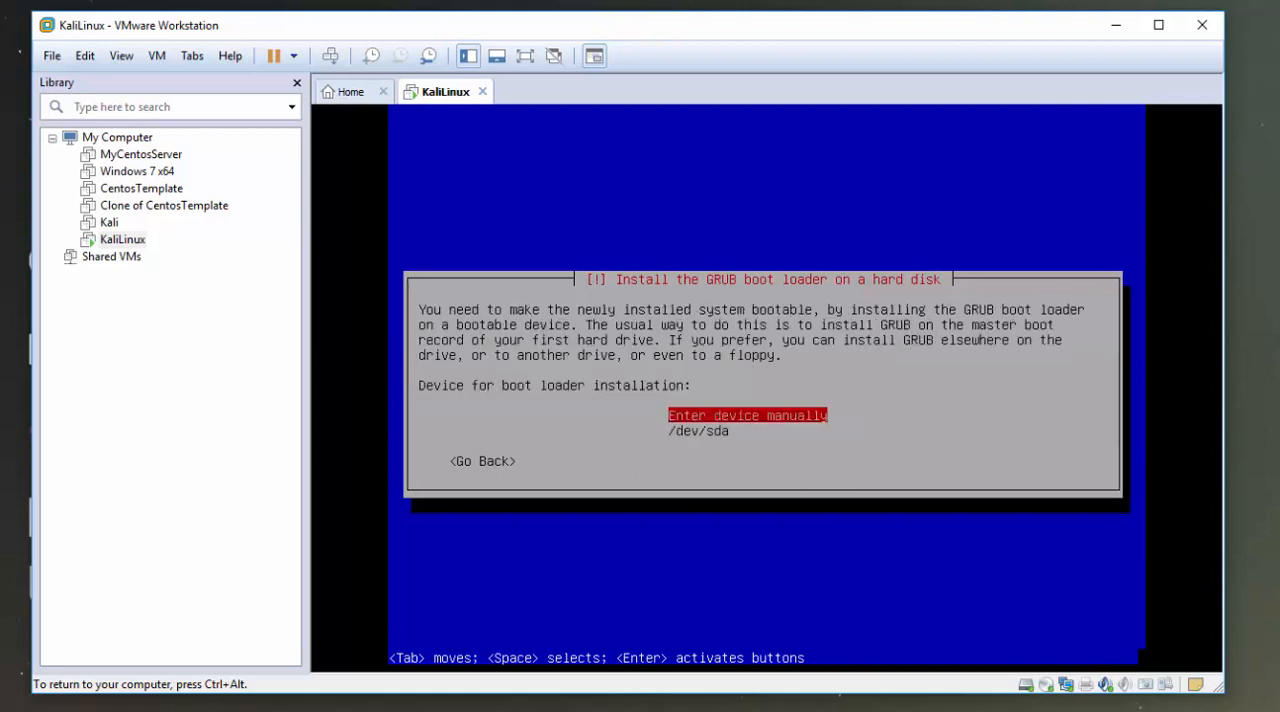
key(Down)
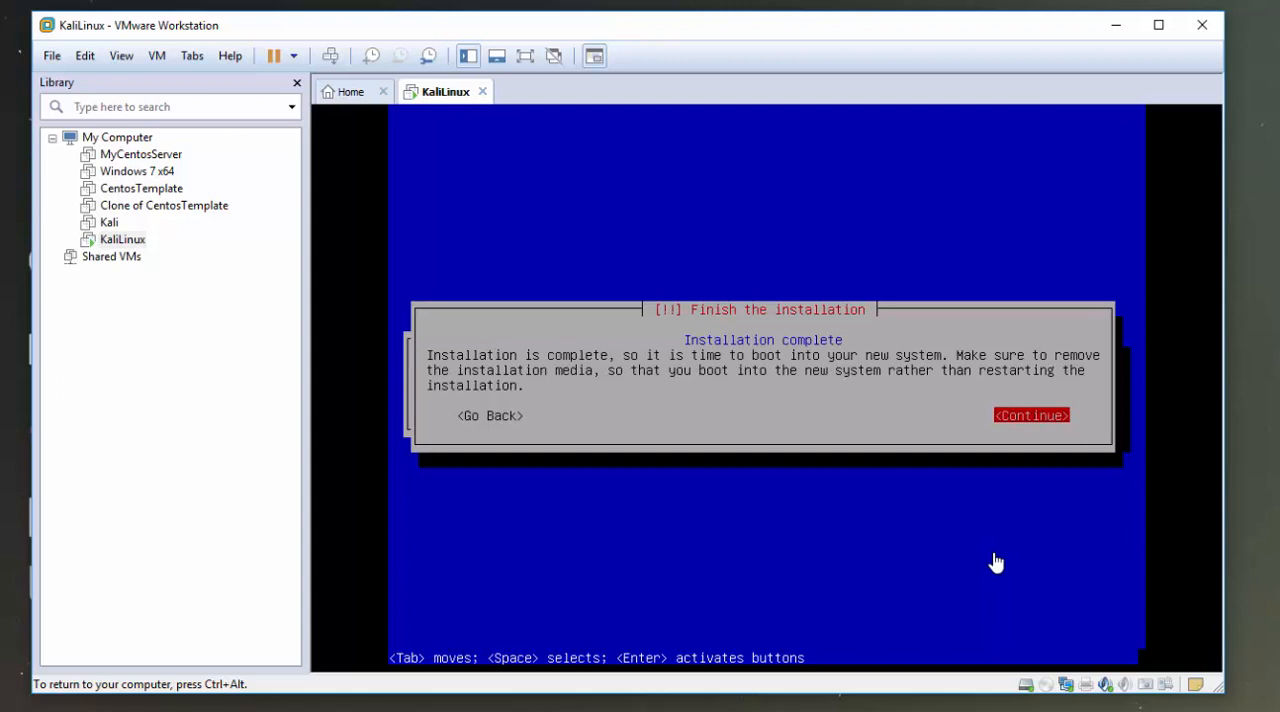
Step: Continue past 'Installation complete' and let the VM reboot to the Kali login screen
click(1033, 415)
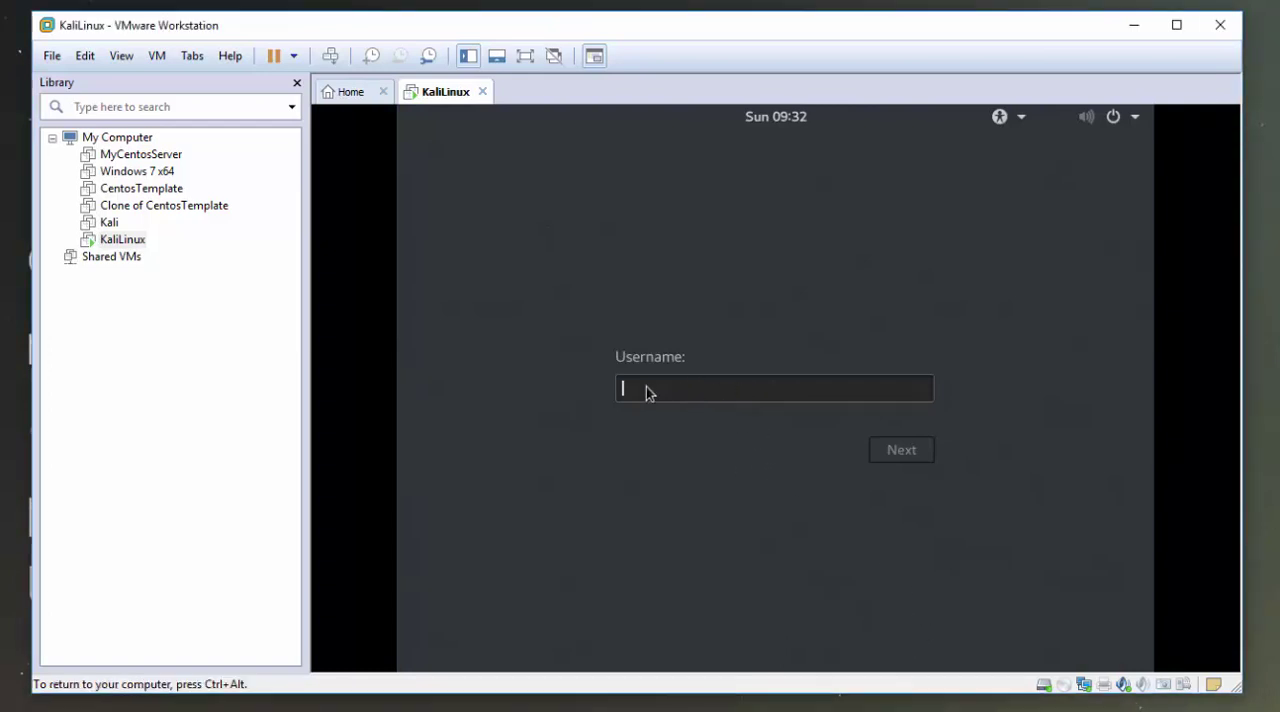
mouse_move(705, 393)
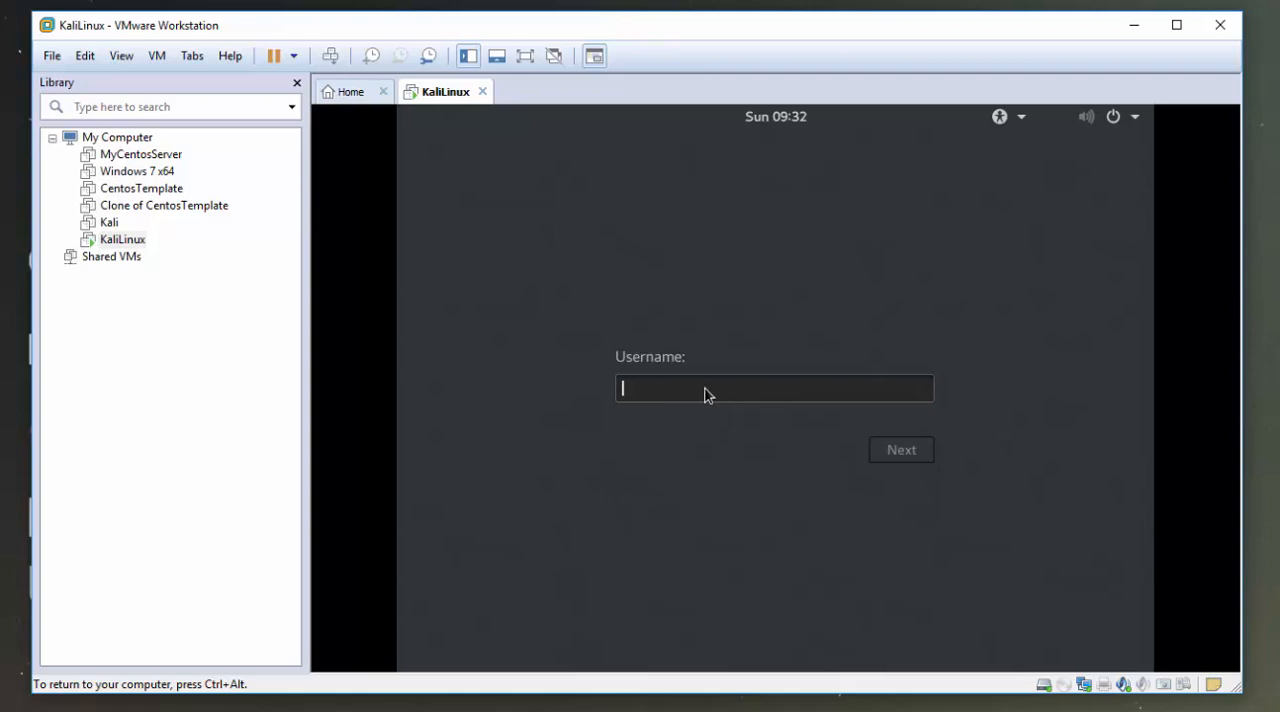
mouse_move(694, 393)
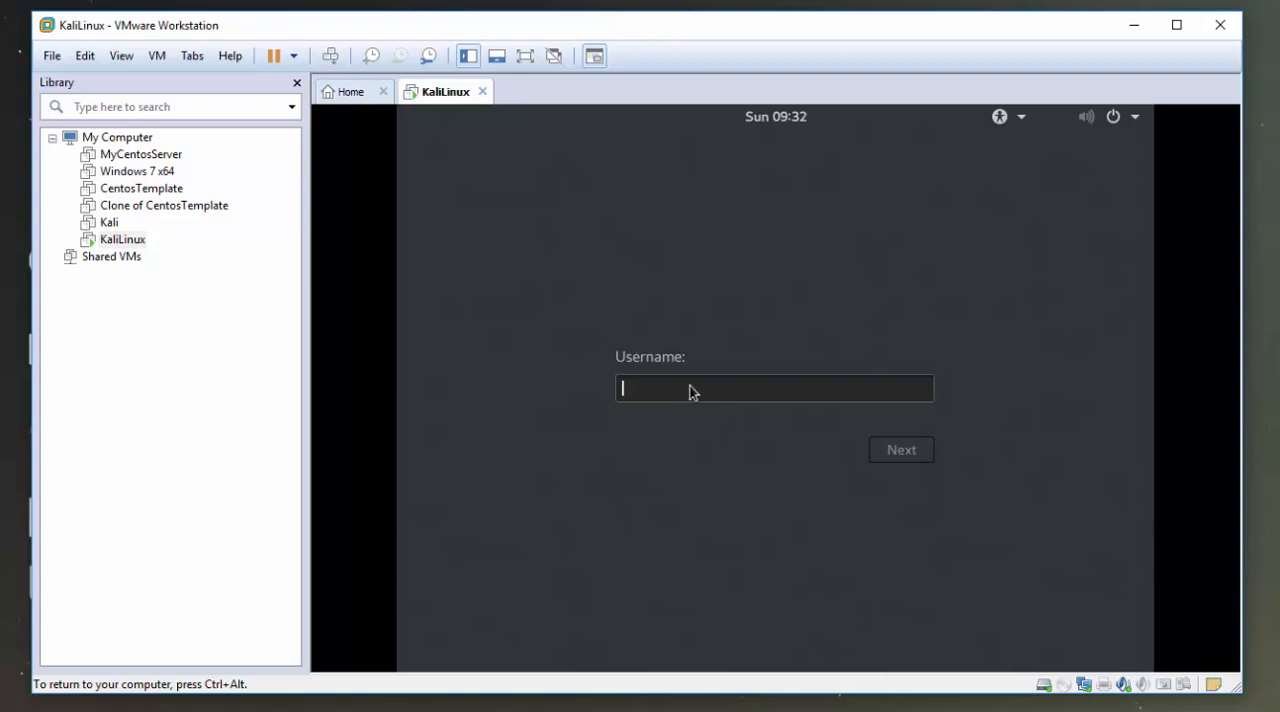
Step: Sign in to Kali with username root and the root password
text(root)
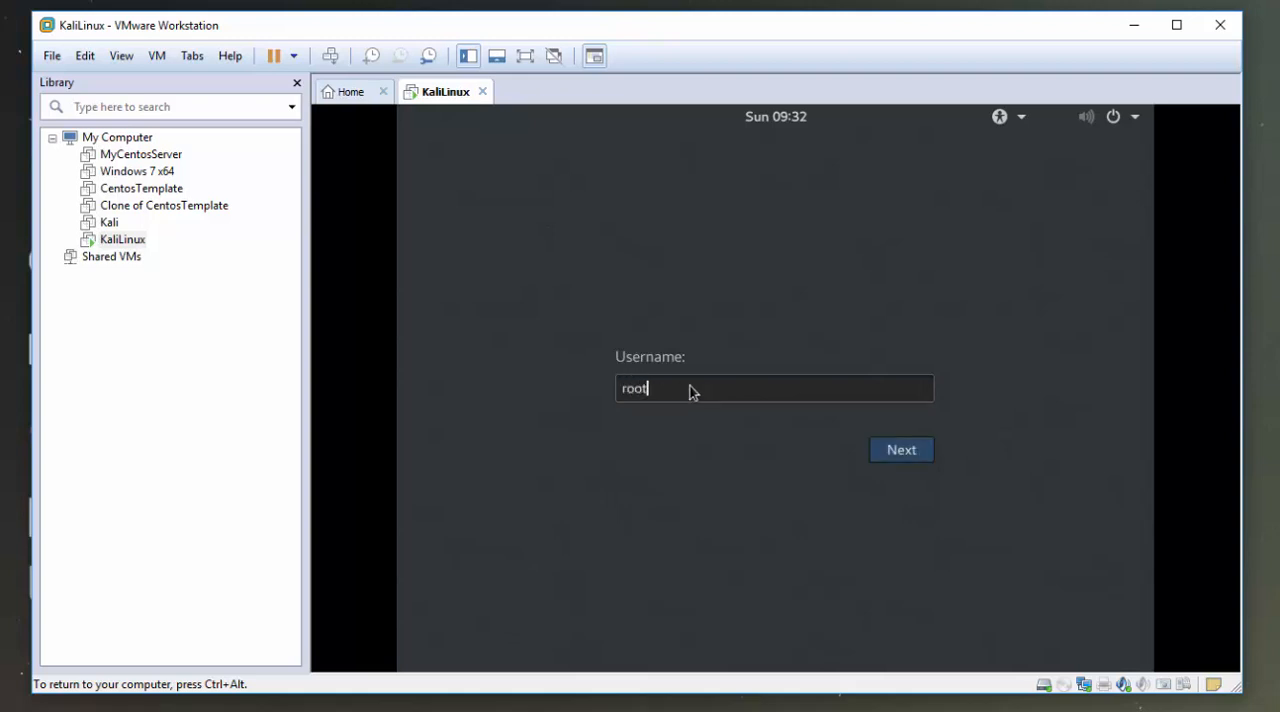
click(900, 449)
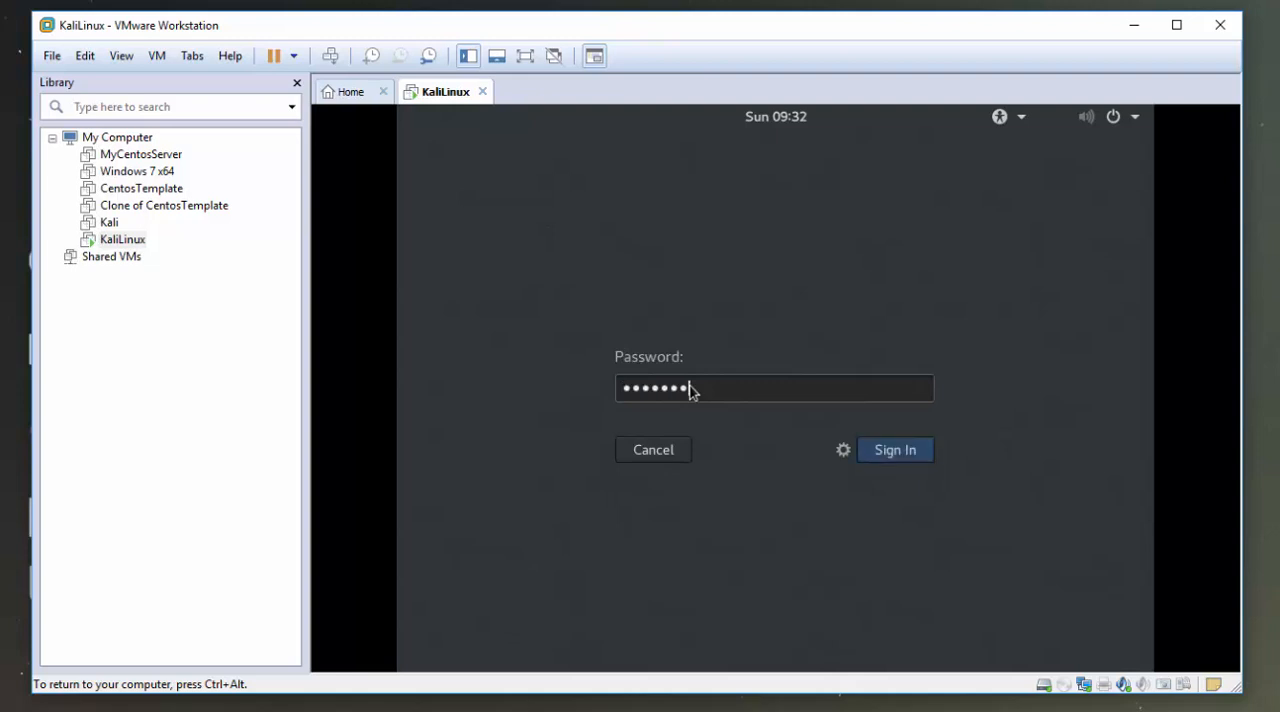
text(*)
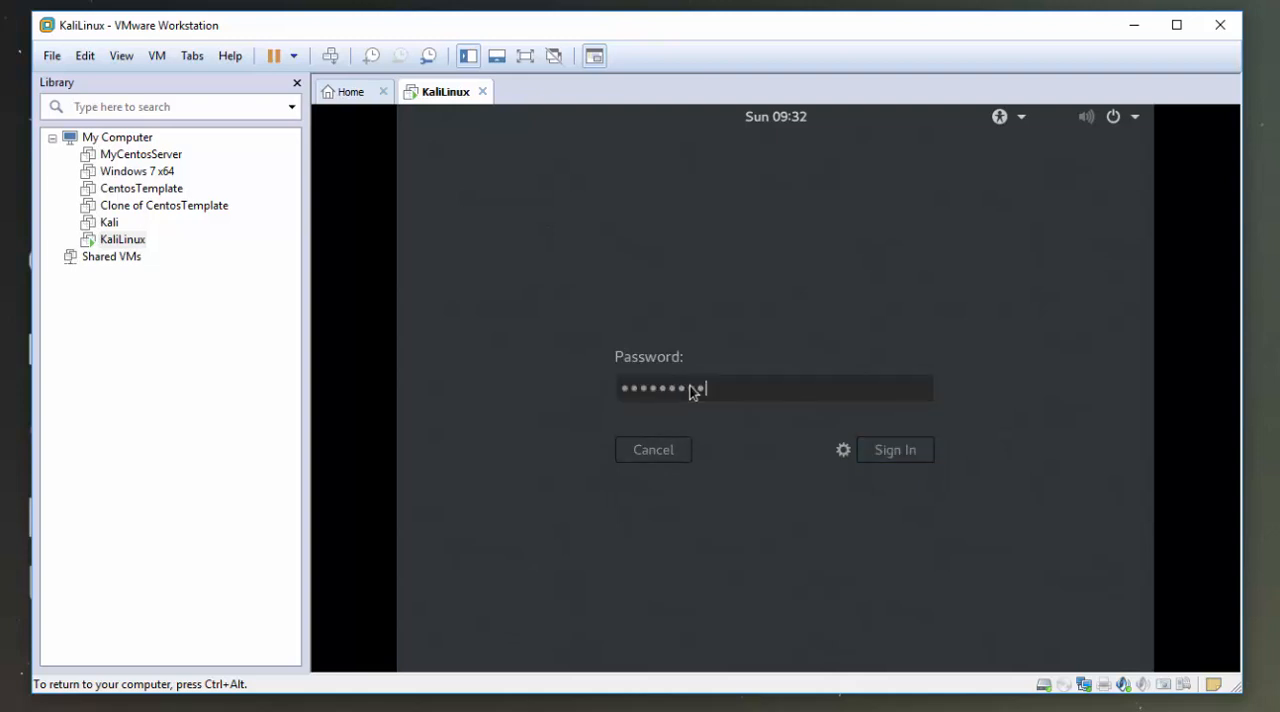
click(895, 450)
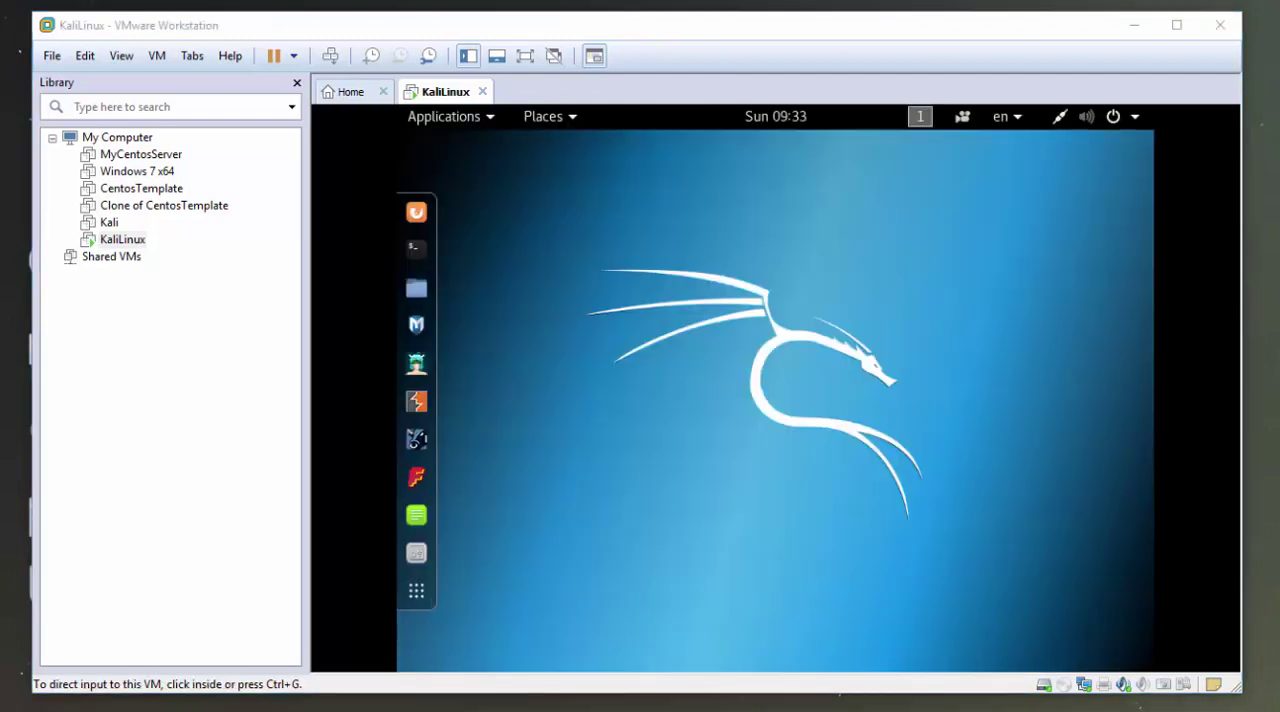
mouse_move(806, 445)
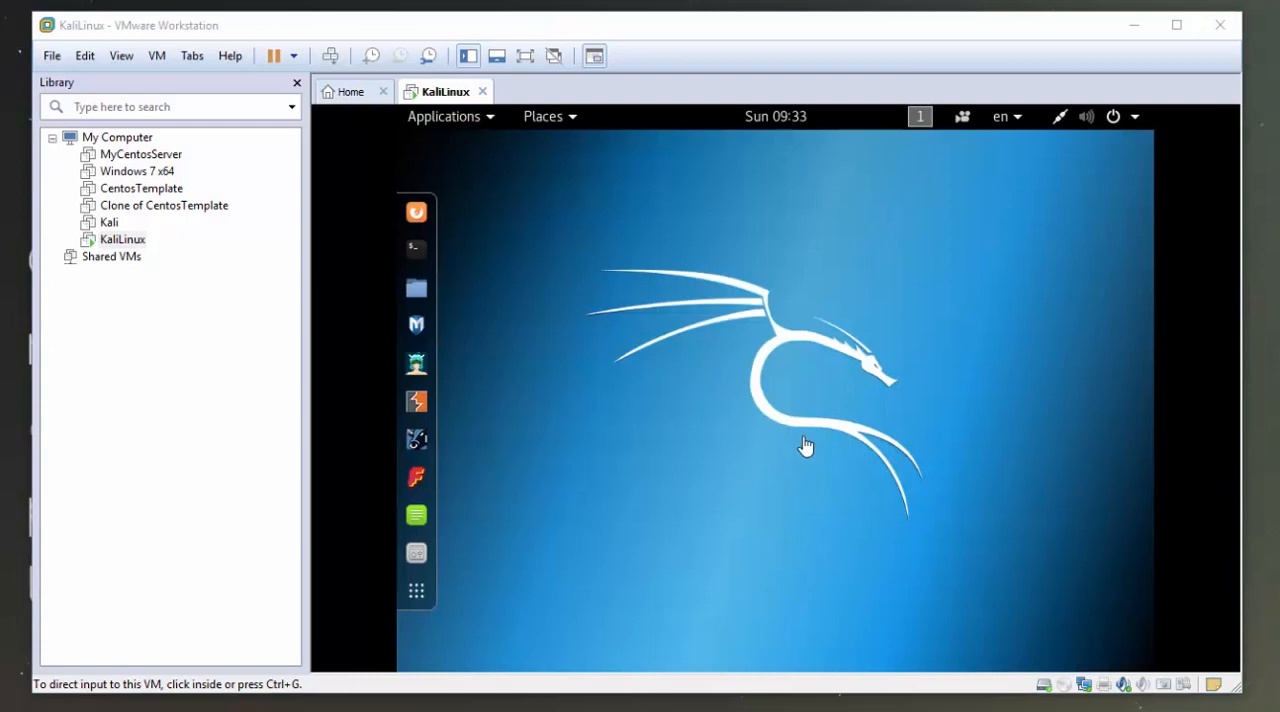
mouse_move(456, 268)
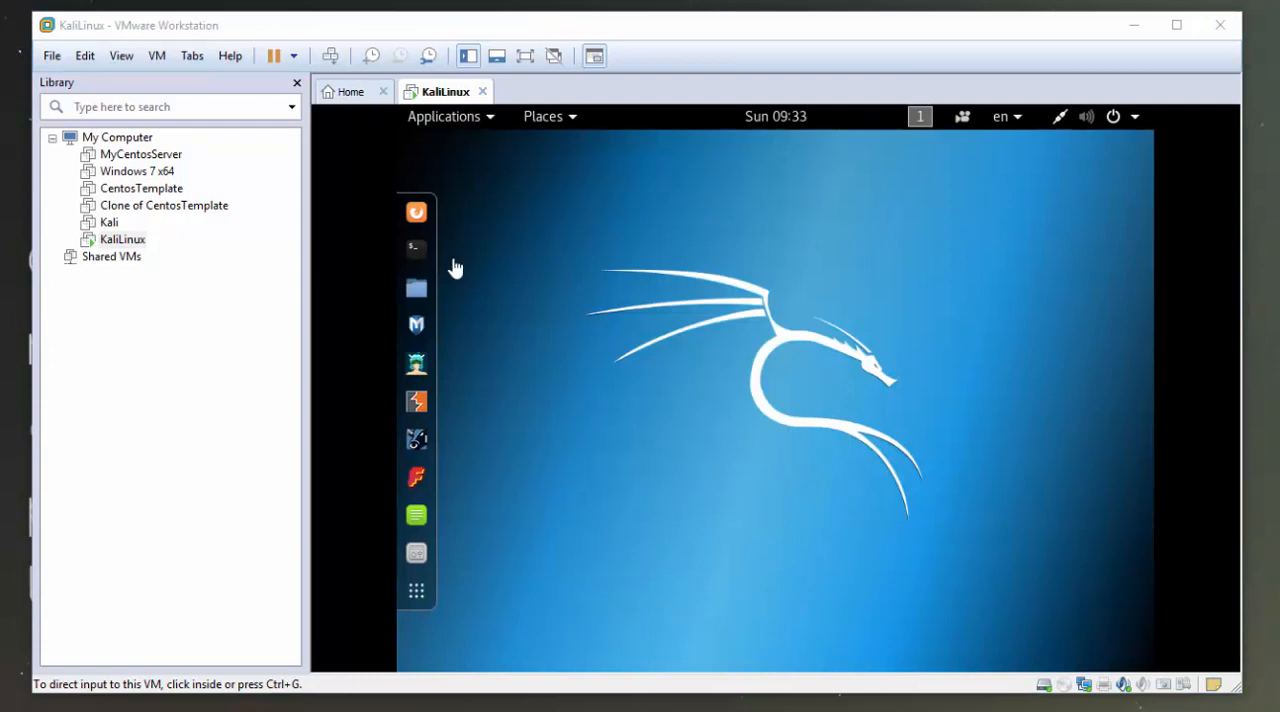
mouse_move(418, 185)
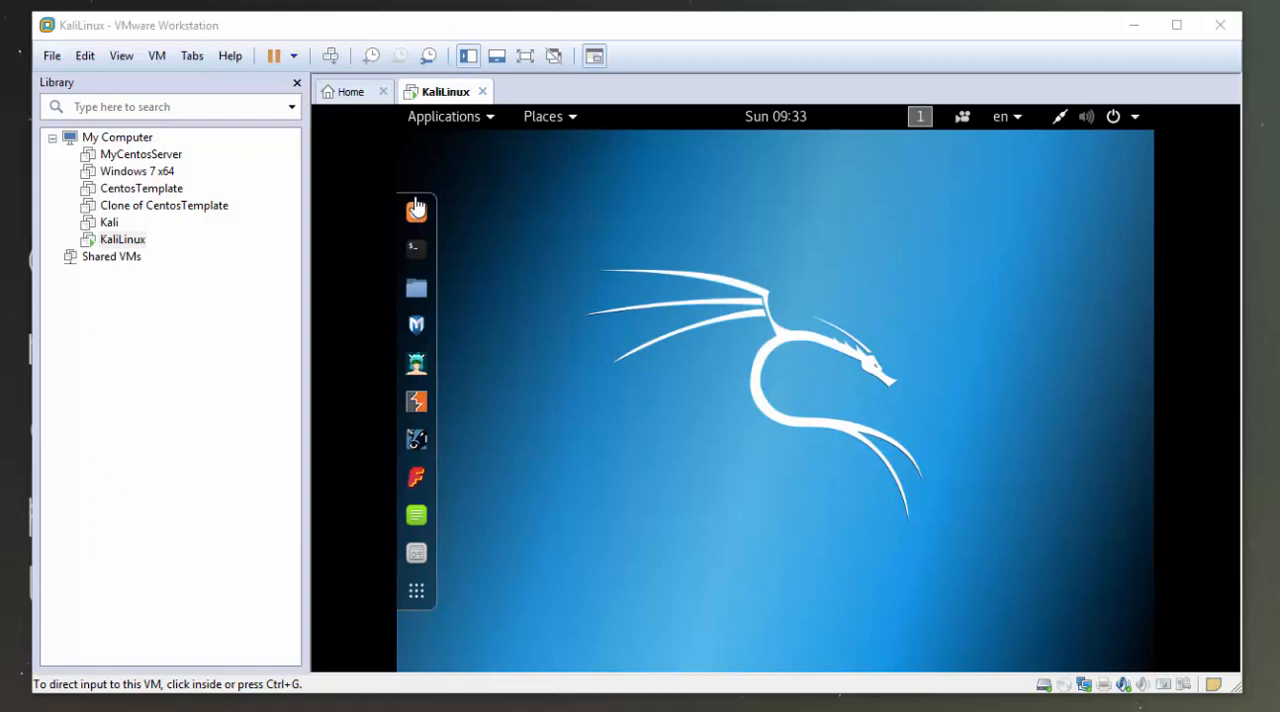
mouse_move(747, 359)
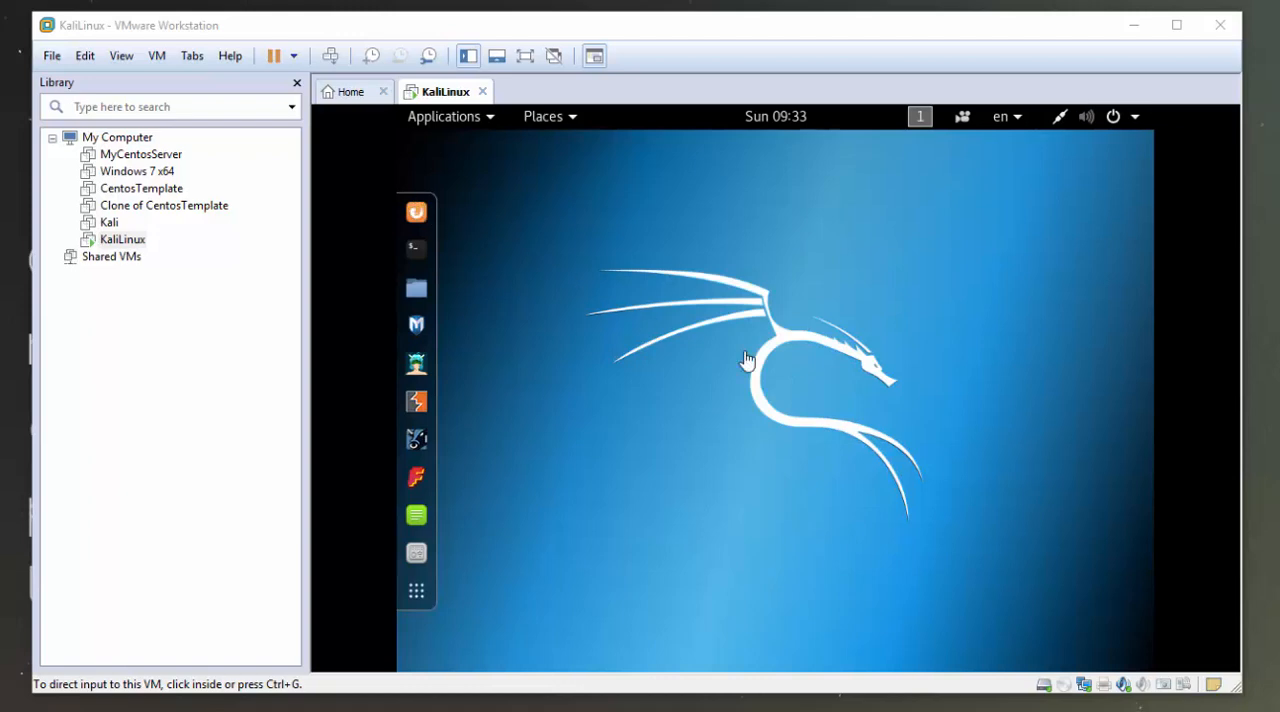